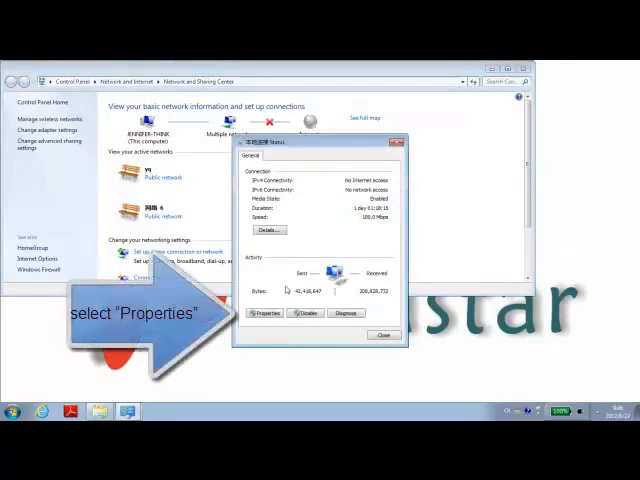
# Step: Set the adapter's IPv4 to static 192.168.5.5, mask 255.255.255.0, and confirm
pyautogui.click(266, 314)
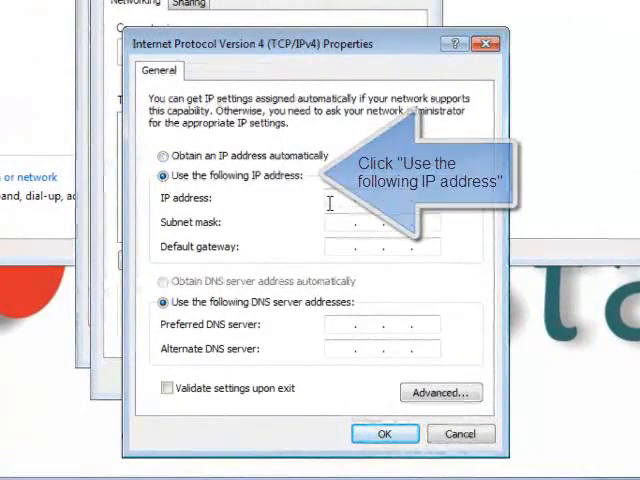
pyautogui.write('192 . 168 . 5 .')
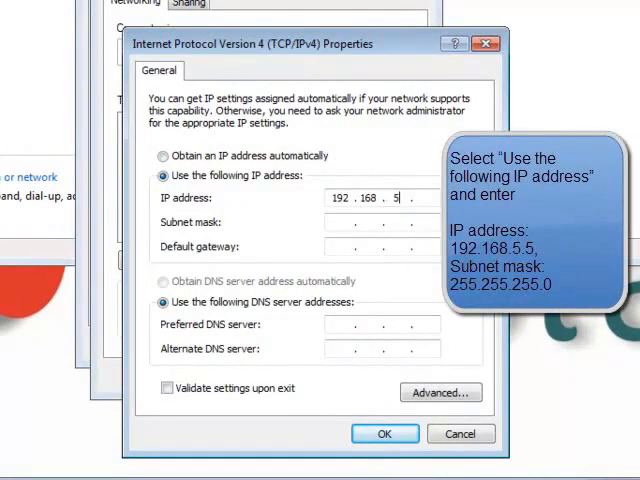
pyautogui.write('5')
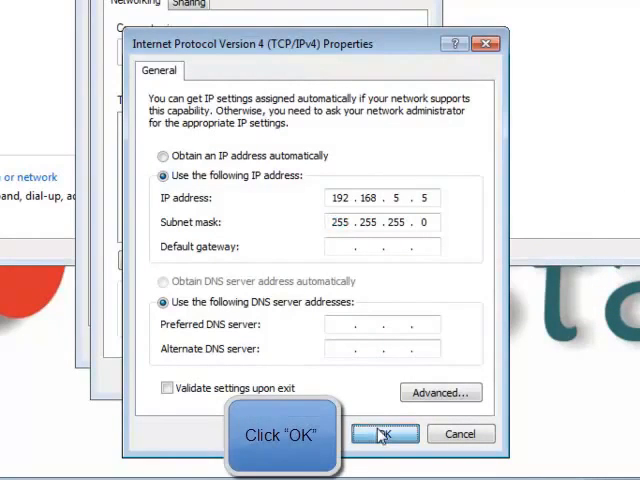
pyautogui.click(384, 432)
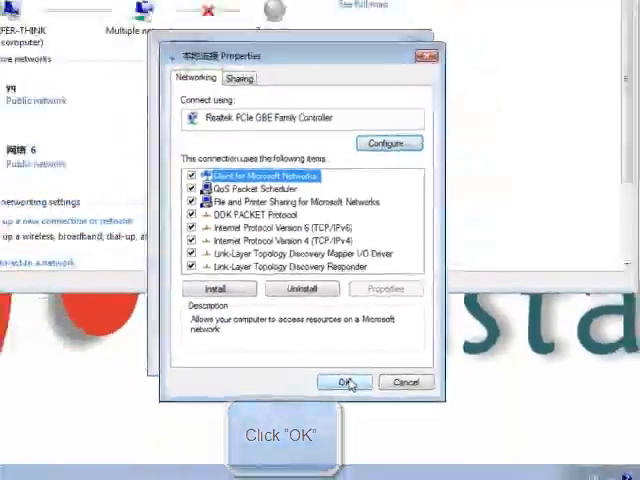
pyautogui.click(344, 380)
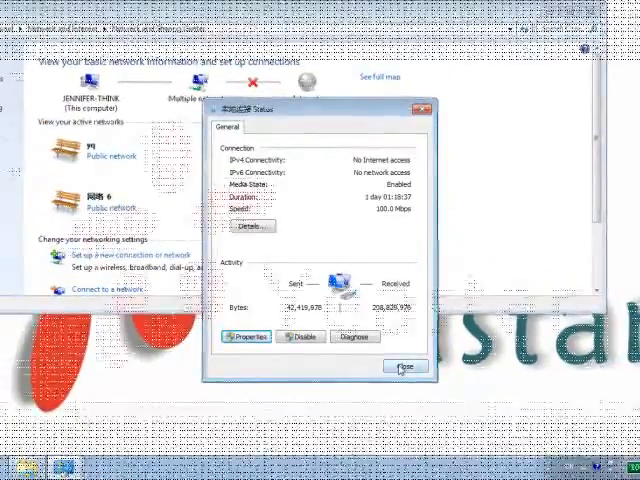
pyautogui.click(404, 366)
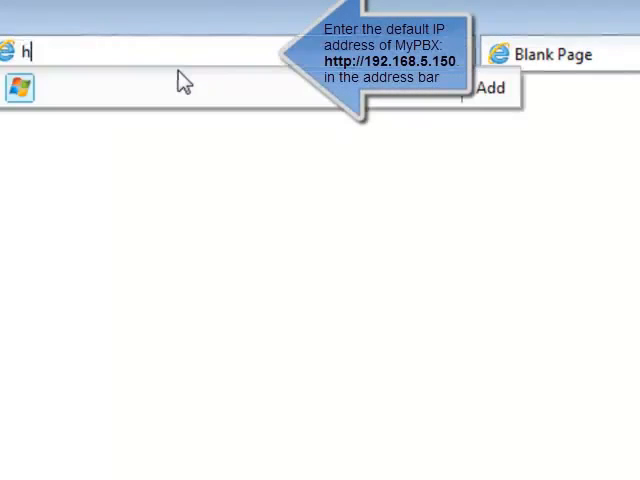
pyautogui.write('ttp')
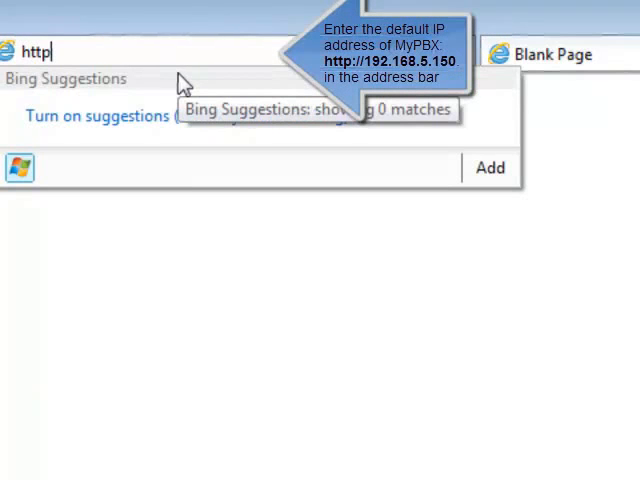
pyautogui.write('://')
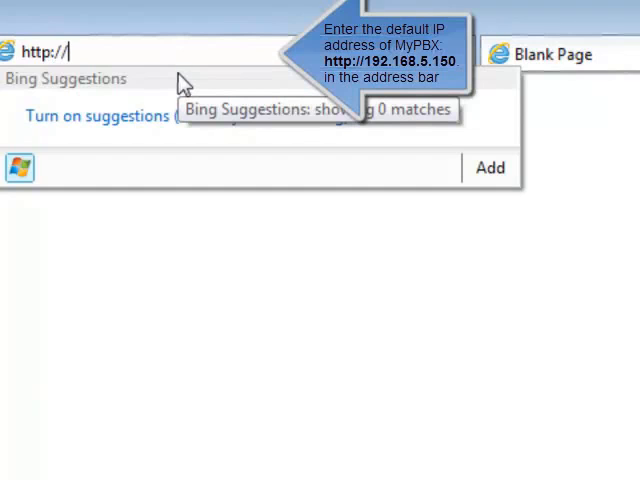
pyautogui.write('1')
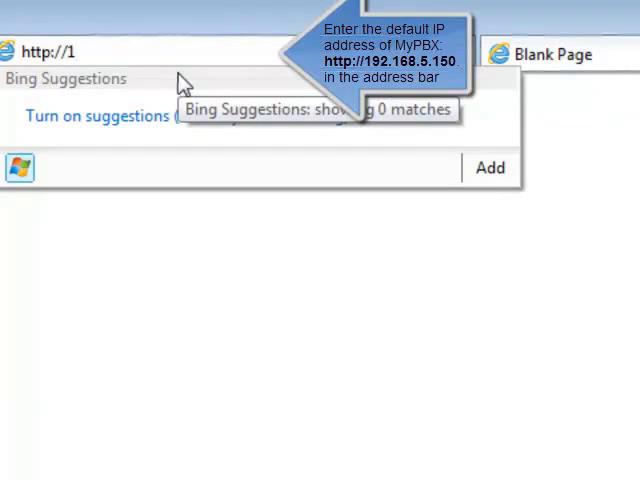
pyautogui.write('92.1')
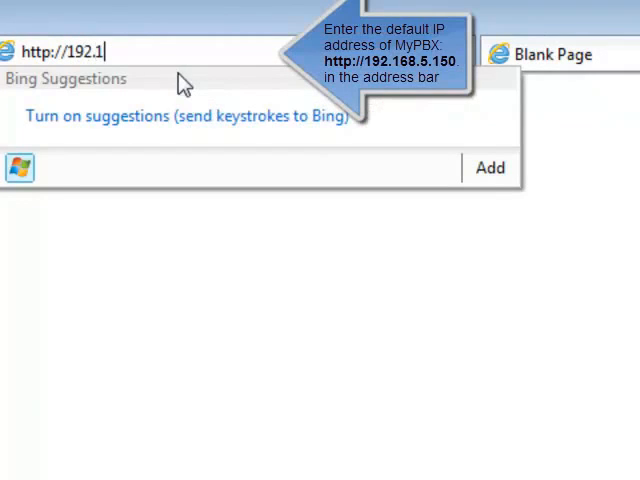
pyautogui.write('68.5.')
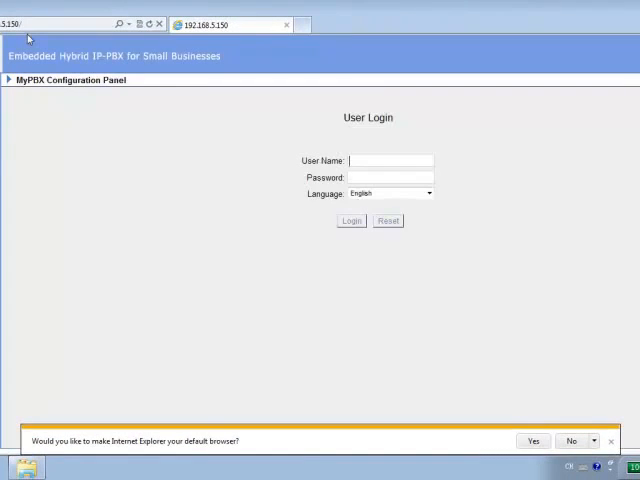
pyautogui.write('admin')
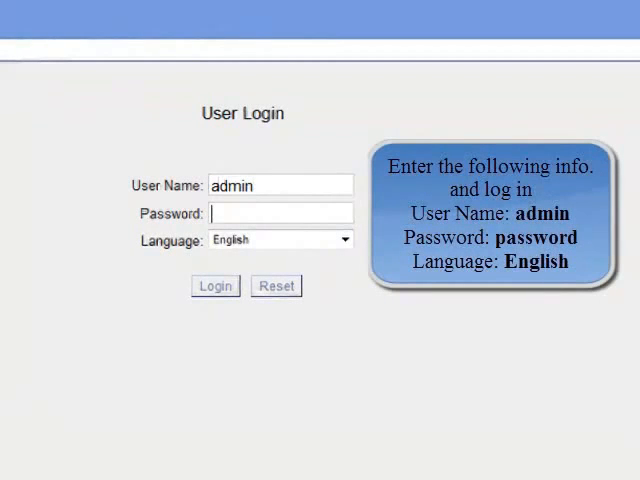
pyautogui.write('pa')
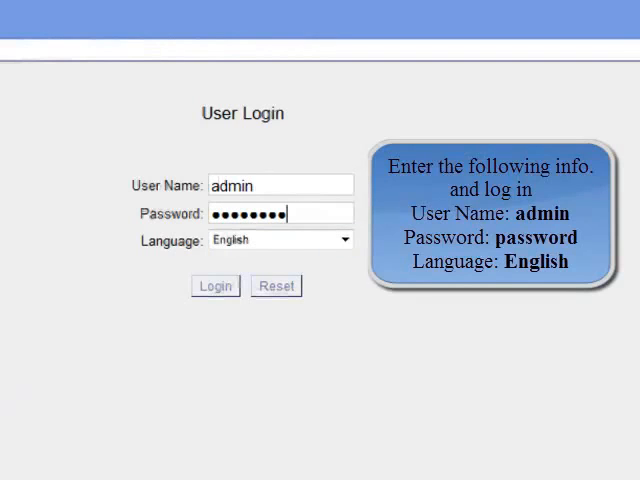
pyautogui.click(346, 240)
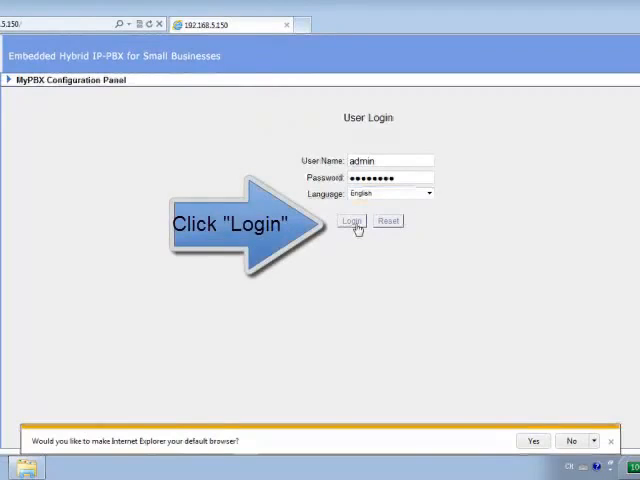
pyautogui.click(352, 220)
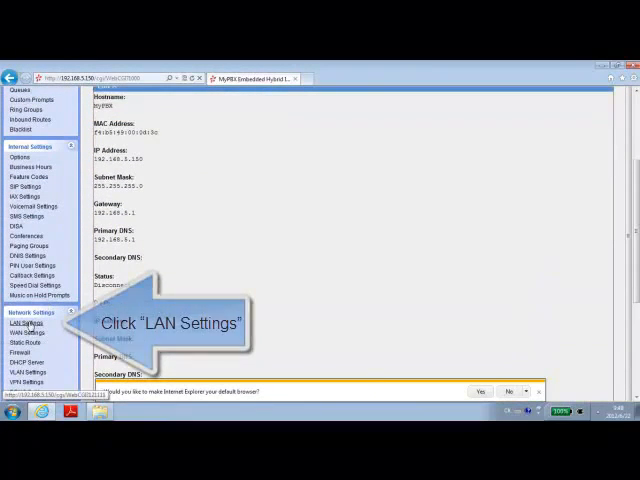
# Step: Set the LAN IP to 192.168.1.40 with gateway and DNS 192.168.1.1 and save
pyautogui.click(22, 324)
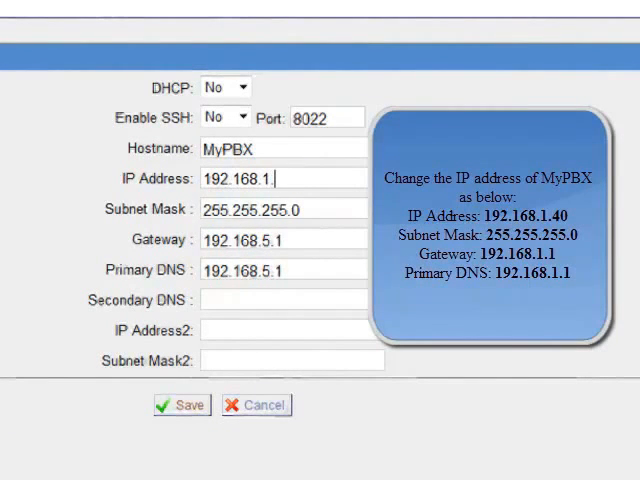
pyautogui.write('40')
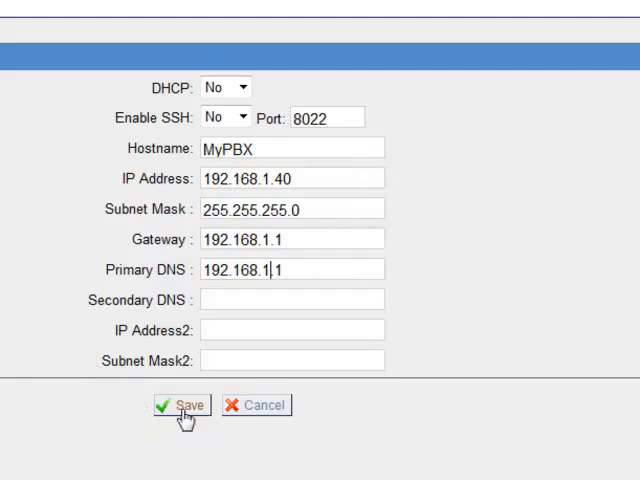
pyautogui.click(182, 404)
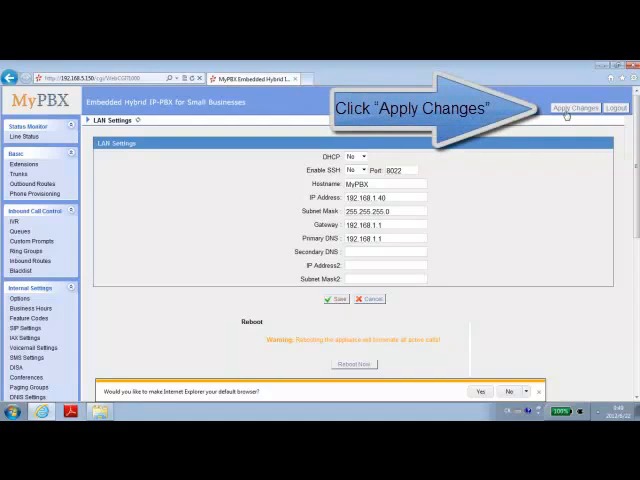
# Step: Apply the changes and confirm rebooting the PBX
pyautogui.click(576, 108)
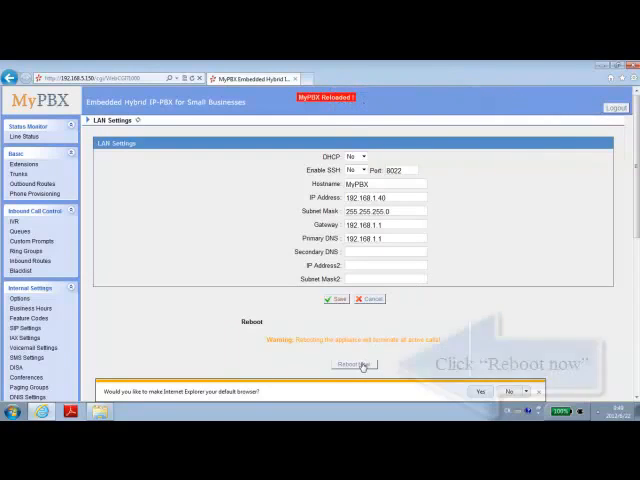
pyautogui.click(352, 364)
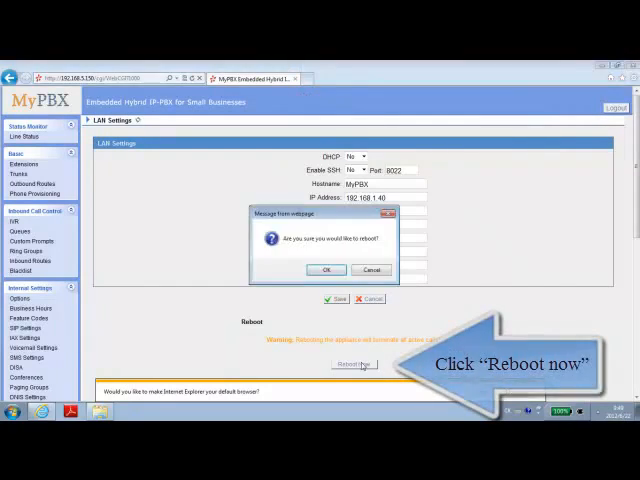
pyautogui.click(354, 364)
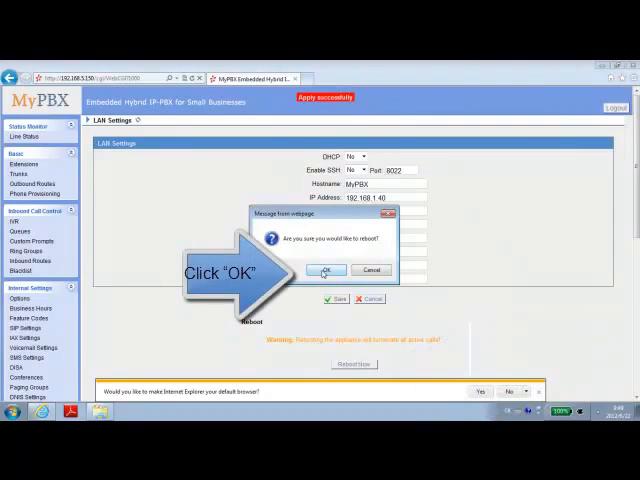
pyautogui.click(324, 270)
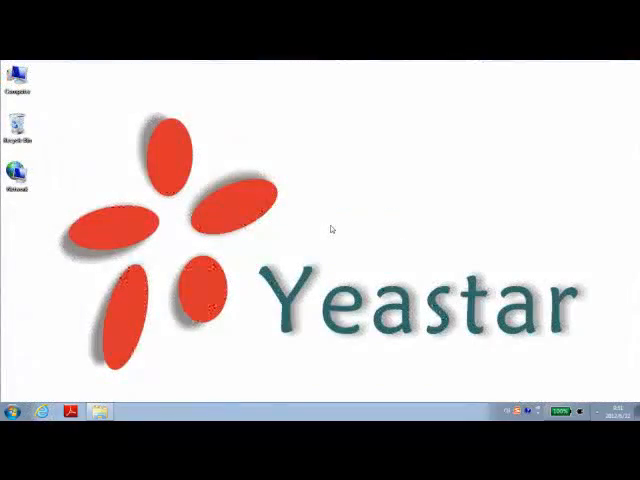
# Step: Switch the adapter's IPv4 back to obtaining an address automatically and confirm
pyautogui.rightClick(14, 180)
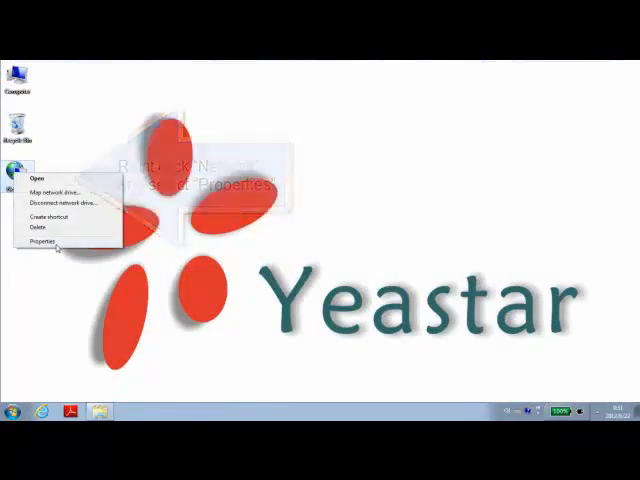
pyautogui.click(40, 240)
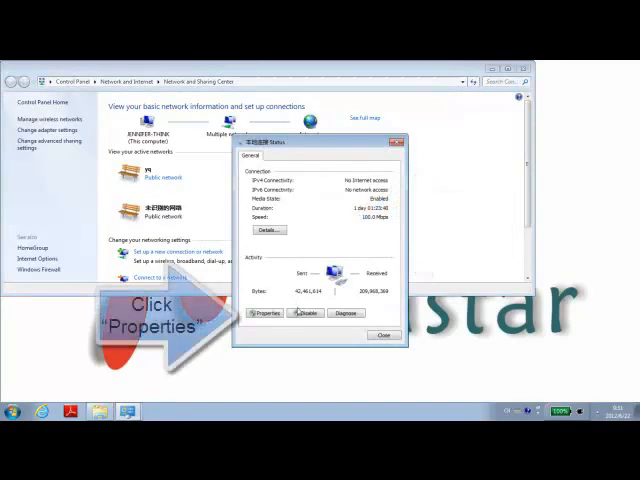
pyautogui.click(268, 314)
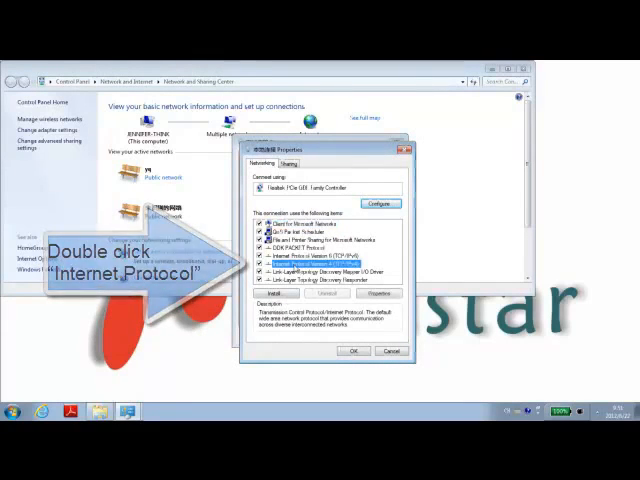
pyautogui.doubleClick(320, 264)
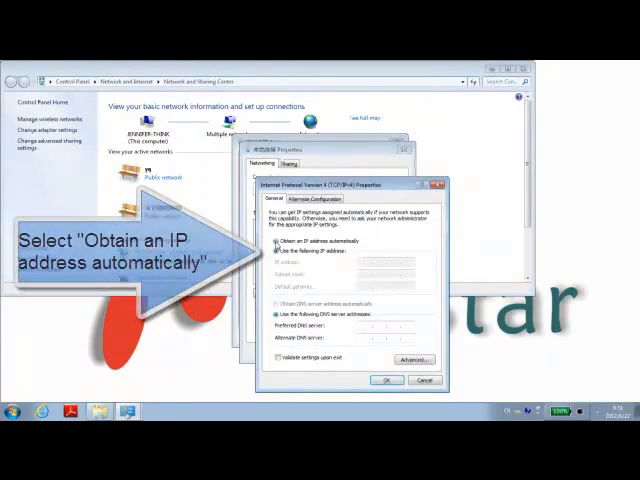
pyautogui.click(280, 302)
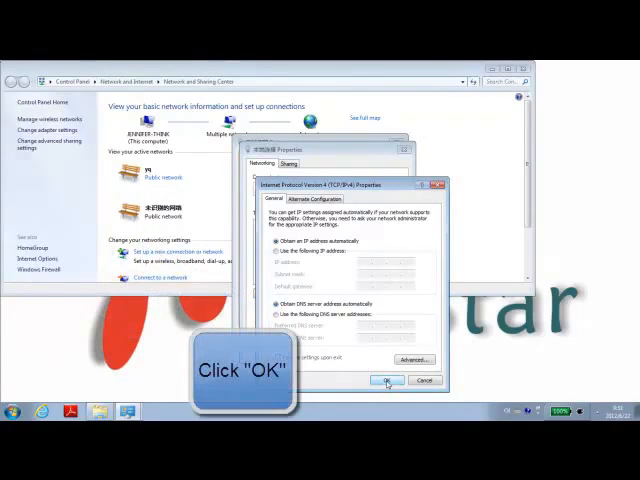
pyautogui.click(384, 380)
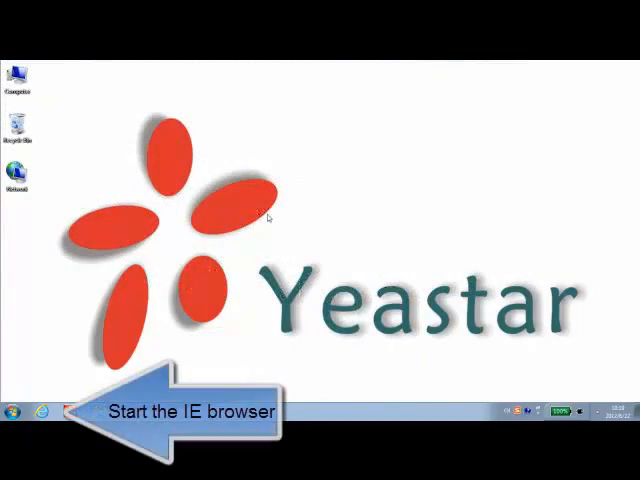
pyautogui.click(48, 412)
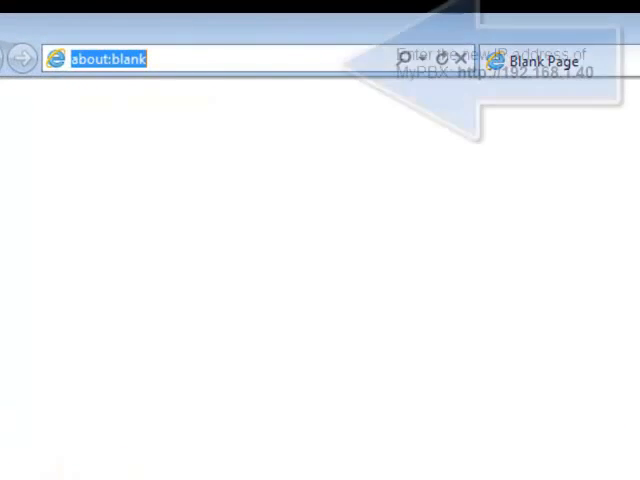
pyautogui.write('http://')
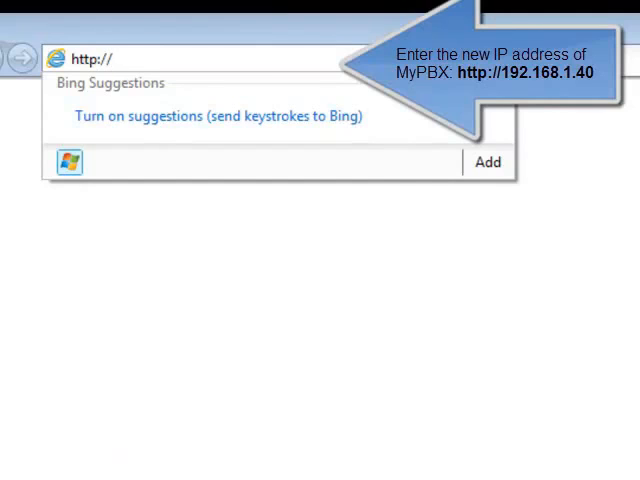
pyautogui.write('192.16')
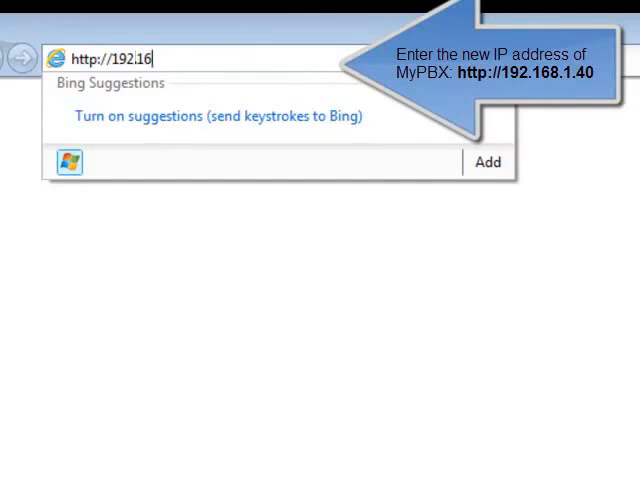
pyautogui.write('8.1.')
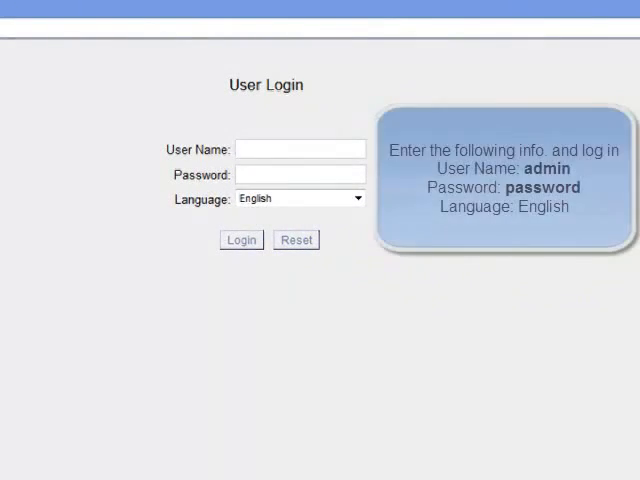
pyautogui.write('admin')
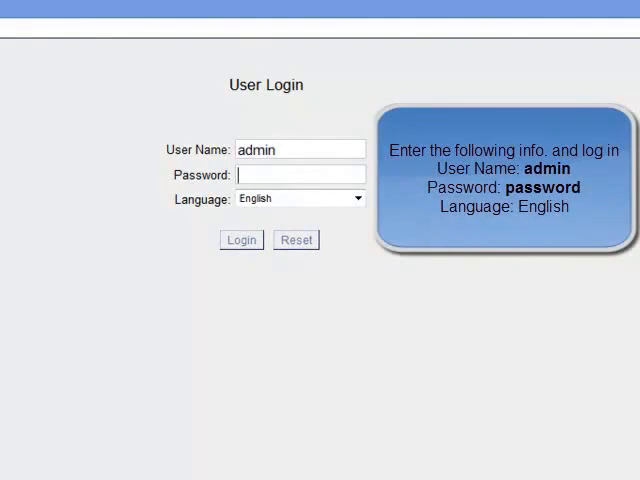
pyautogui.write('password')
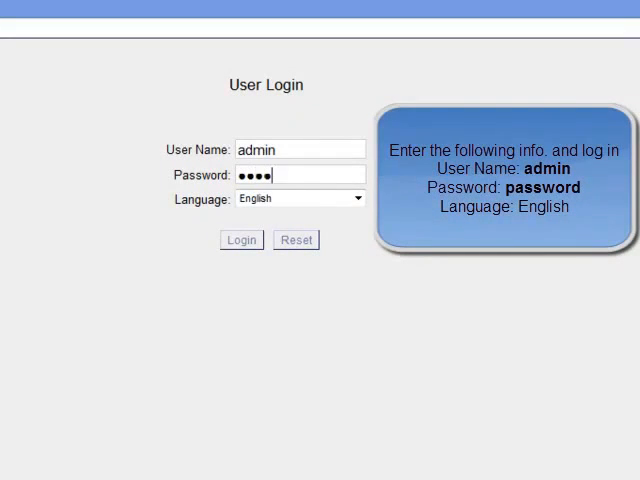
pyautogui.write('password')
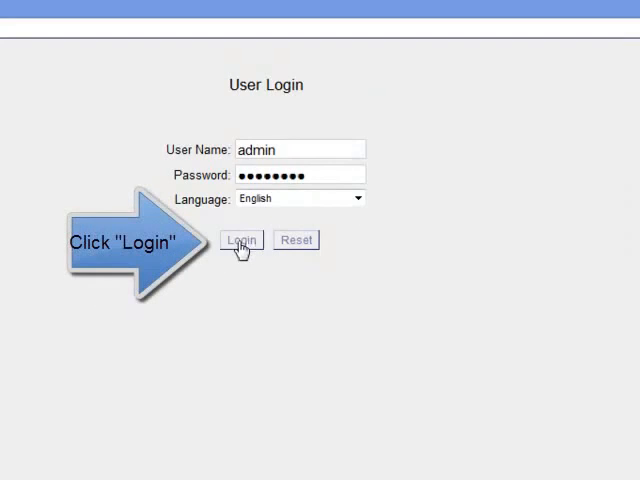
pyautogui.click(240, 240)
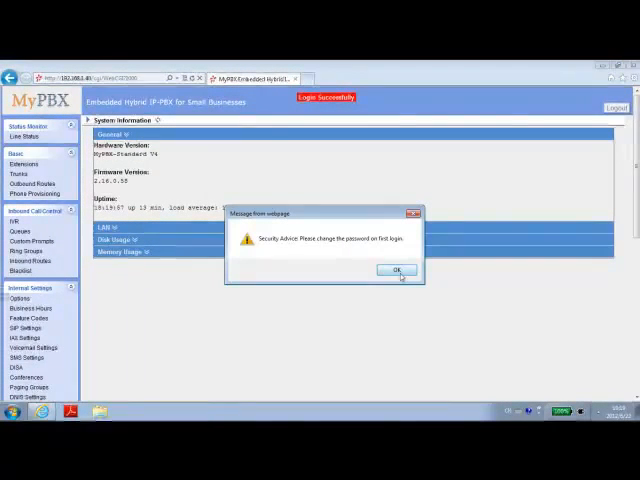
# Step: Dismiss the change-default-password security alert
pyautogui.click(392, 272)
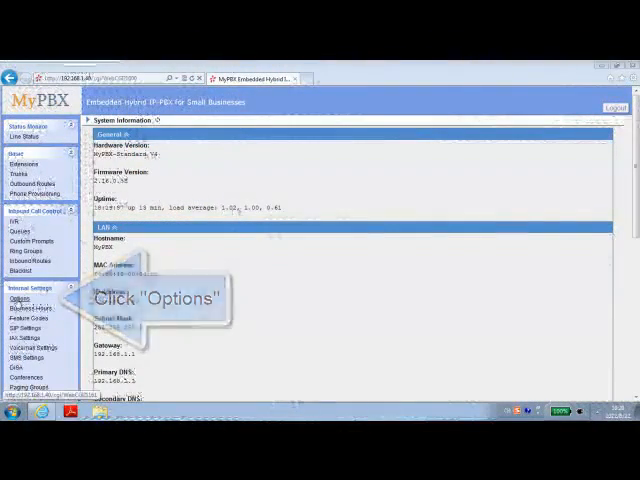
# Step: In Options, set the User Extensions start to 8000 and save
pyautogui.click(18, 298)
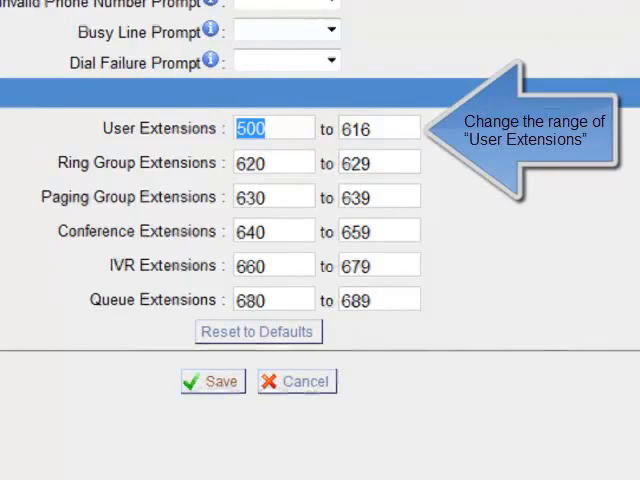
pyautogui.write('8000')
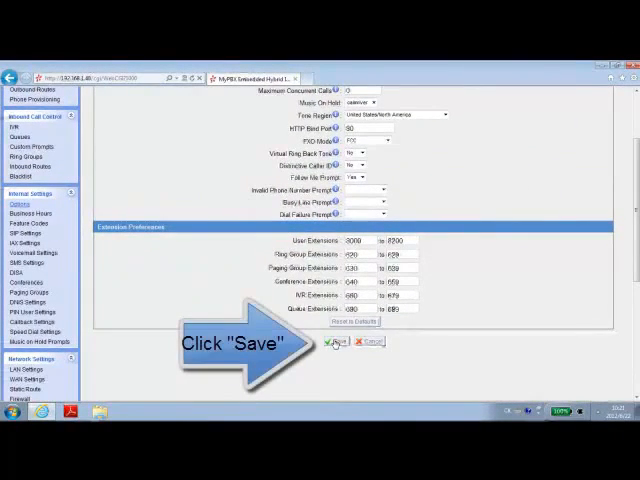
pyautogui.click(336, 344)
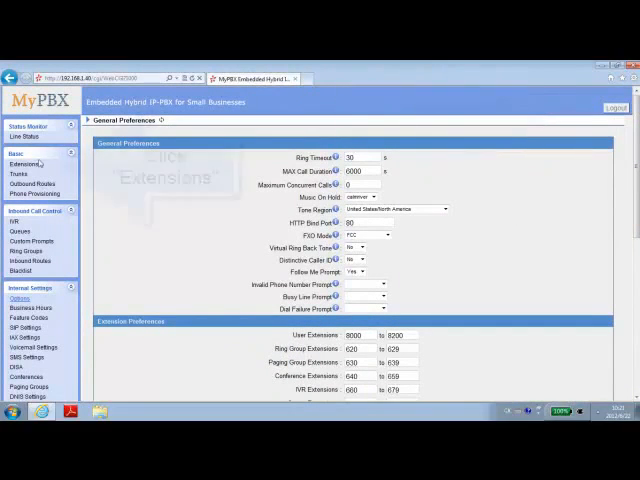
# Step: View the Extensions list and delete the first VoIP extension, confirming
pyautogui.click(28, 164)
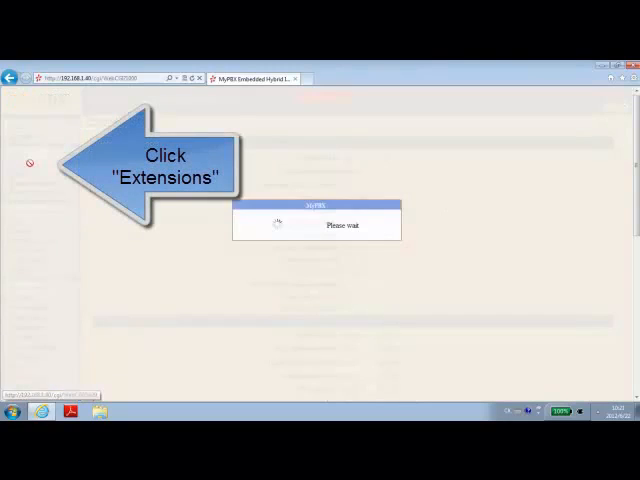
pyautogui.click(28, 164)
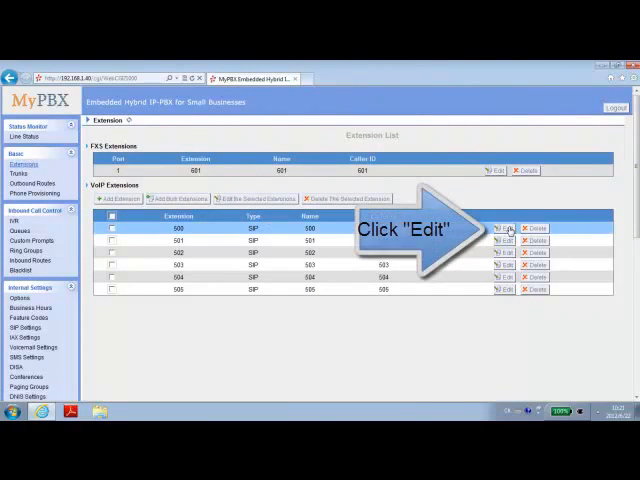
pyautogui.click(504, 228)
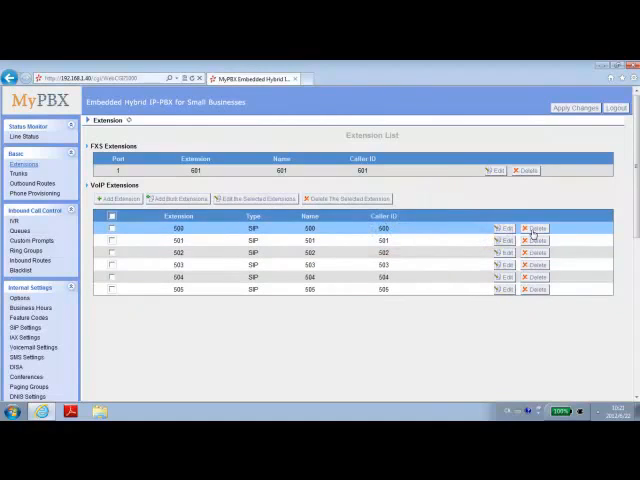
pyautogui.click(536, 228)
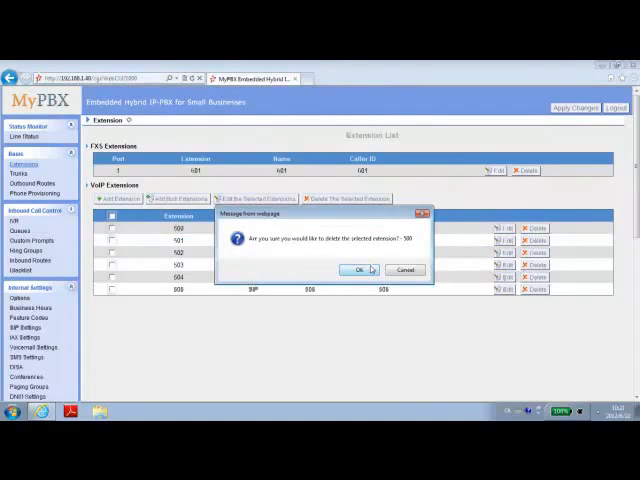
pyautogui.click(360, 268)
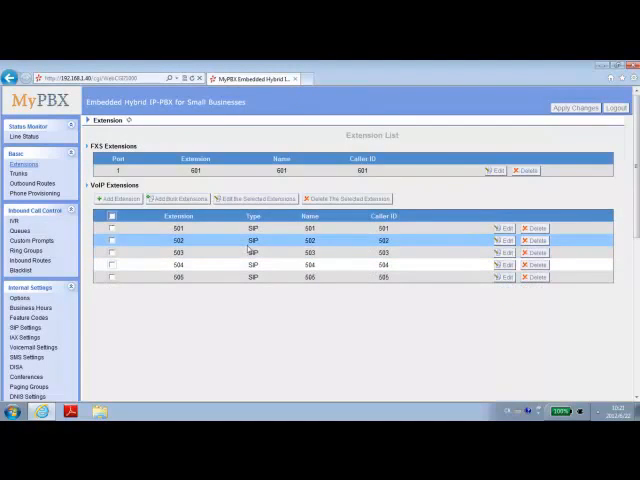
# Step: Bulk-edit two ticked VoIP extensions with shared settings via Edit the Selected Extensions
pyautogui.click(112, 228)
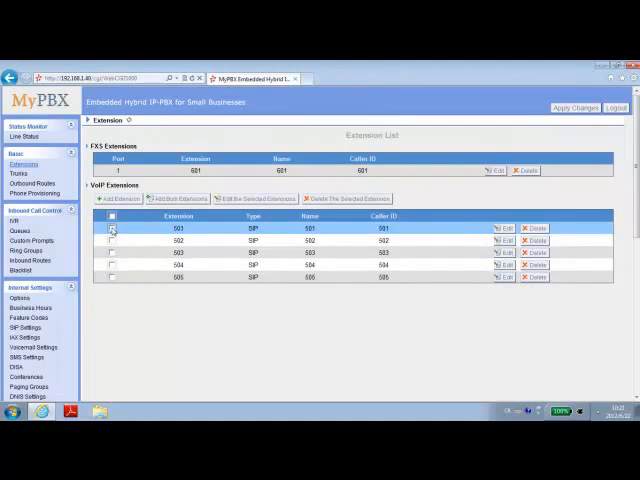
pyautogui.click(112, 240)
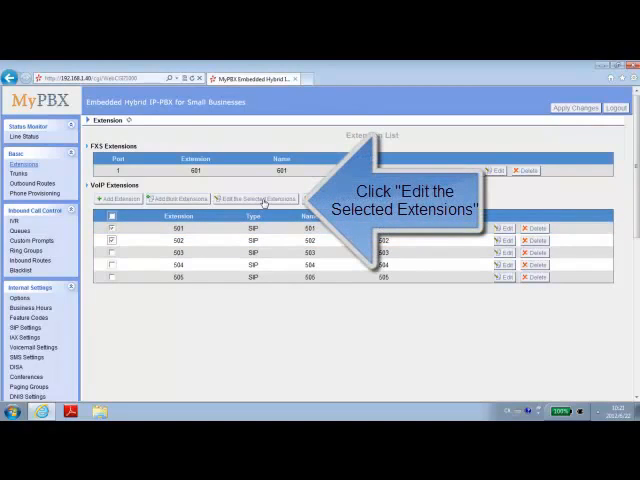
pyautogui.click(262, 198)
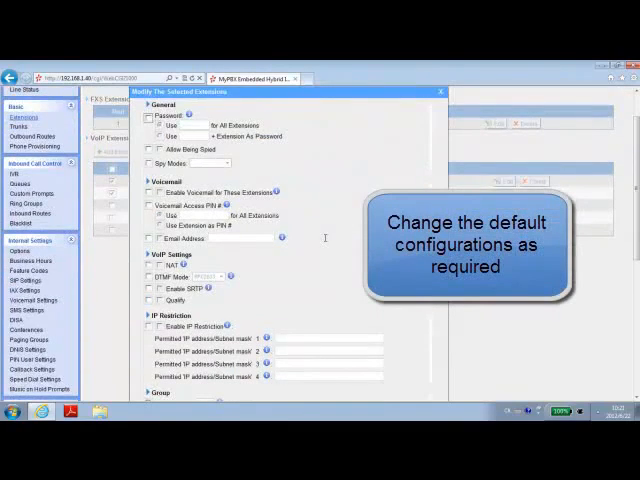
pyautogui.scroll(-3)
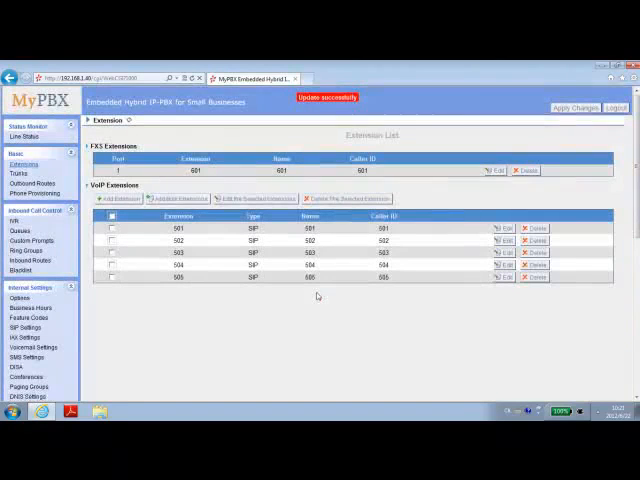
# Step: Delete two ticked VoIP extensions and confirm the removal
pyautogui.click(112, 228)
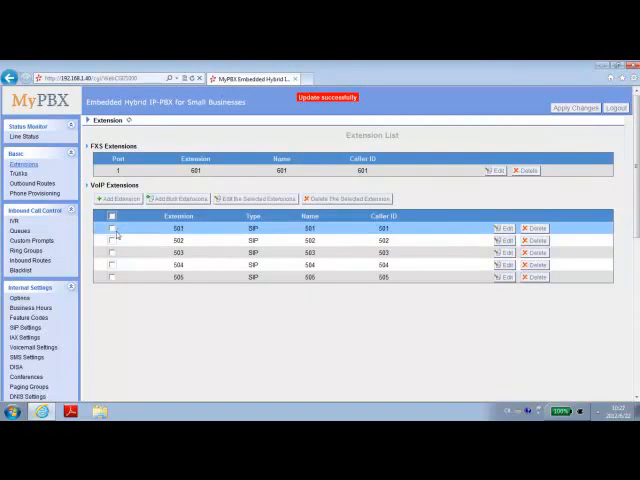
pyautogui.click(112, 240)
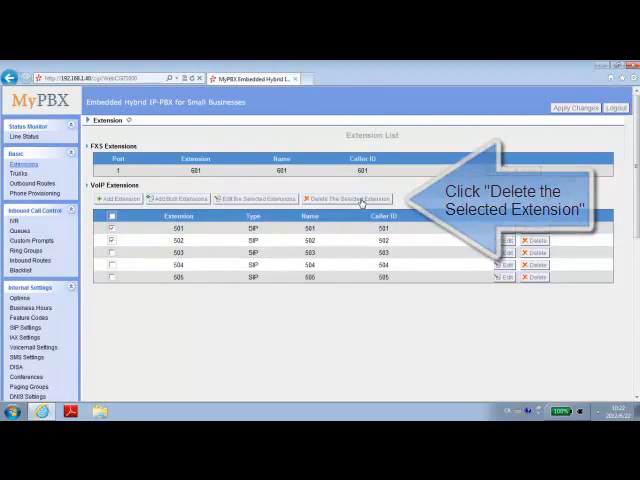
pyautogui.click(350, 196)
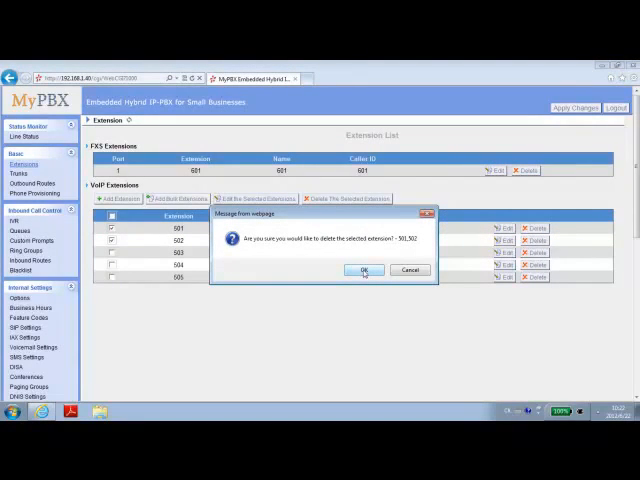
pyautogui.click(364, 270)
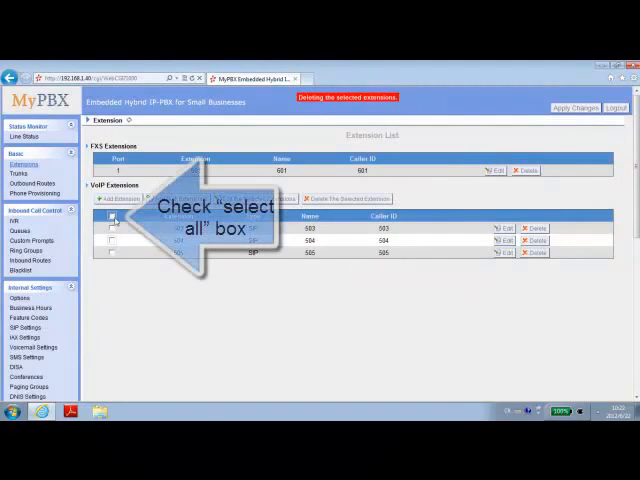
# Step: Select all existing VoIP extensions and delete them, confirming with OK
pyautogui.click(112, 214)
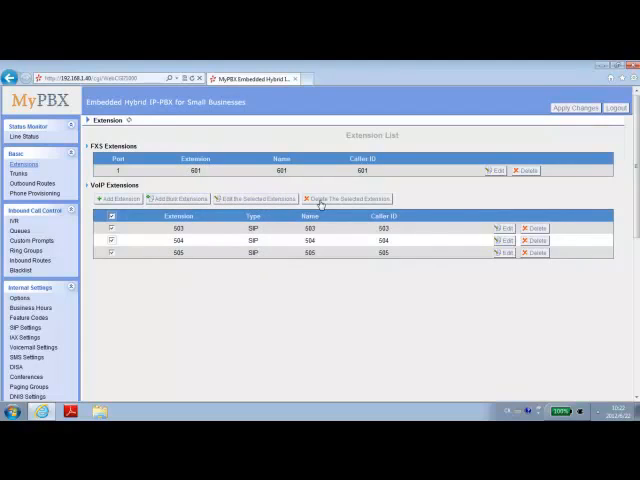
pyautogui.click(336, 196)
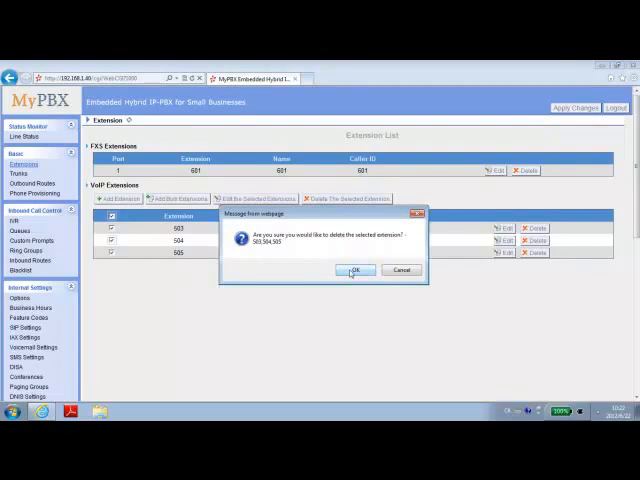
pyautogui.click(354, 270)
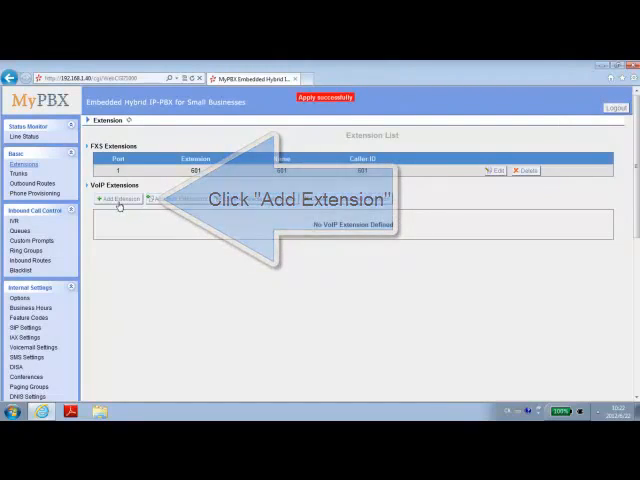
# Step: Add a new SIP extension 8000 and save it to the list
pyautogui.click(116, 208)
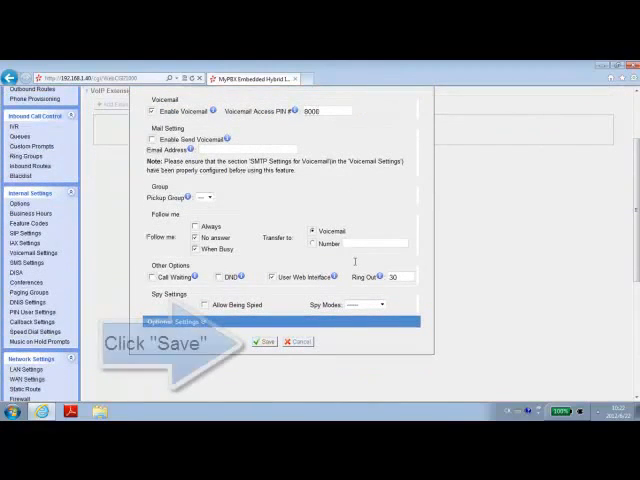
pyautogui.click(264, 340)
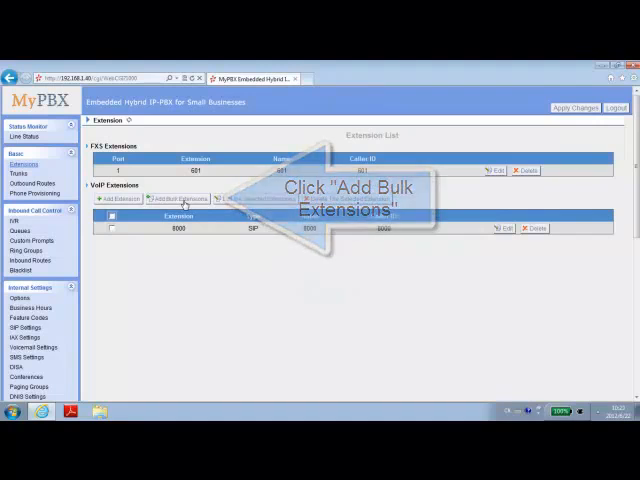
# Step: Bulk-create sequential SIP extensions from 8000 upward and apply the changes
pyautogui.click(172, 196)
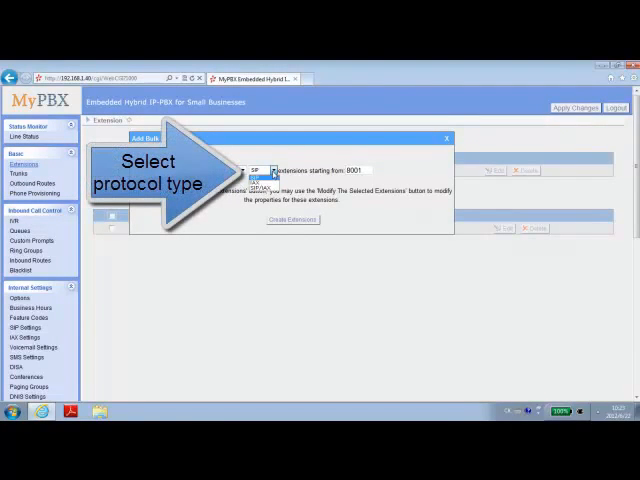
pyautogui.click(256, 170)
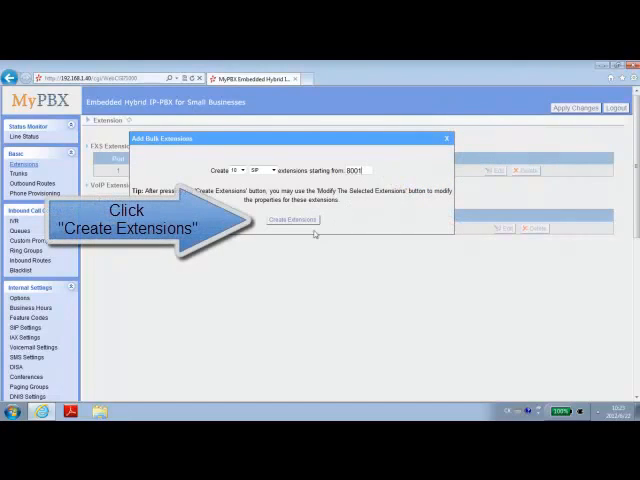
pyautogui.click(292, 220)
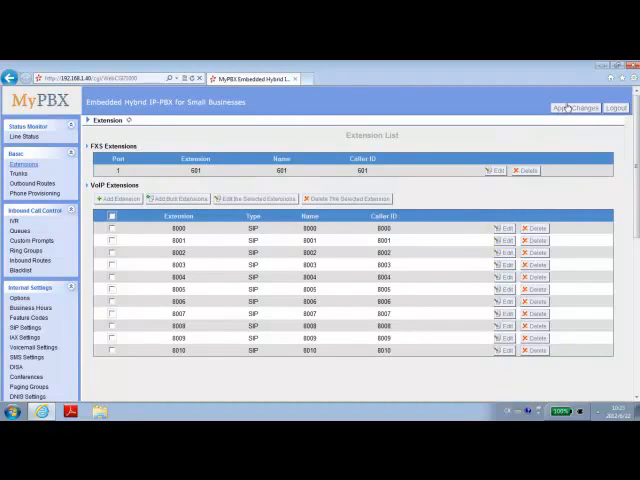
pyautogui.click(576, 108)
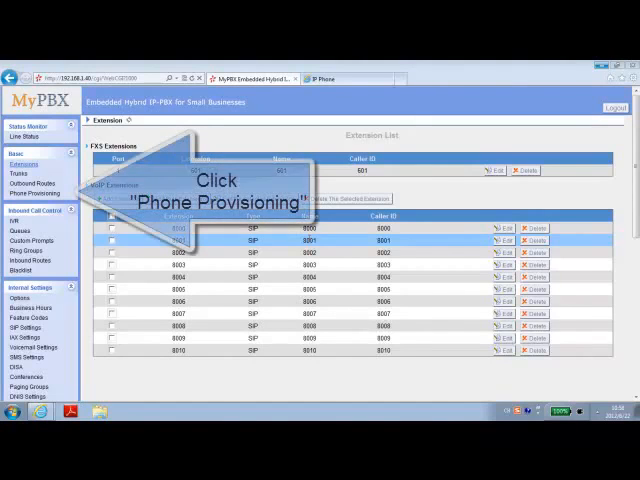
# Step: On Phone Provisioning, refresh to detect the unconfigured Yealink phones by MAC address
pyautogui.click(36, 188)
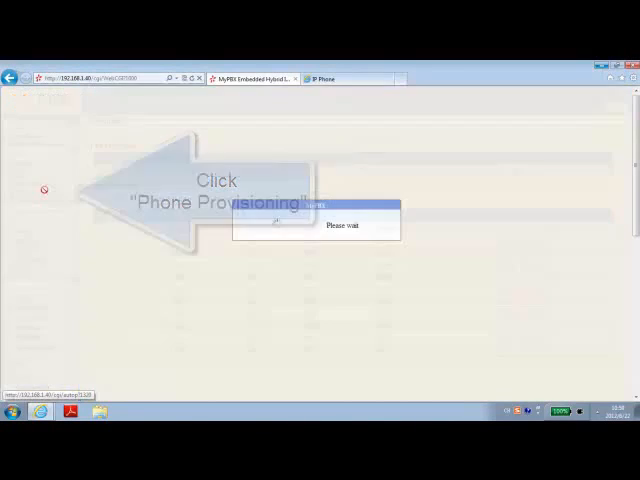
pyautogui.click(36, 196)
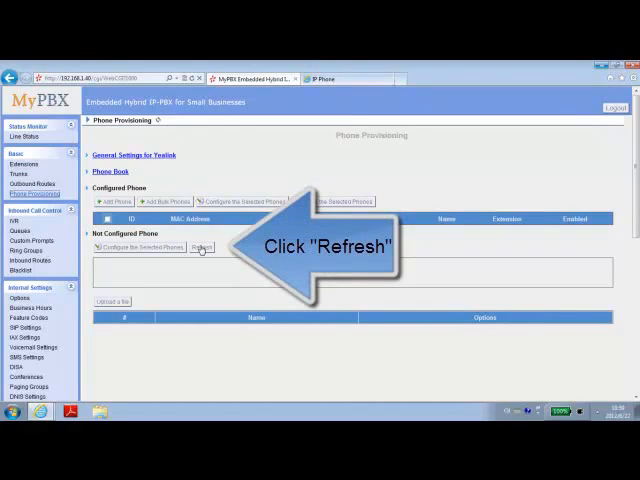
pyautogui.click(200, 248)
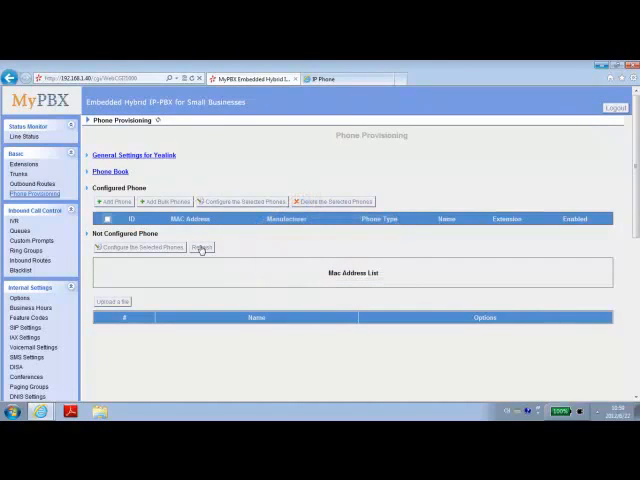
pyautogui.click(200, 246)
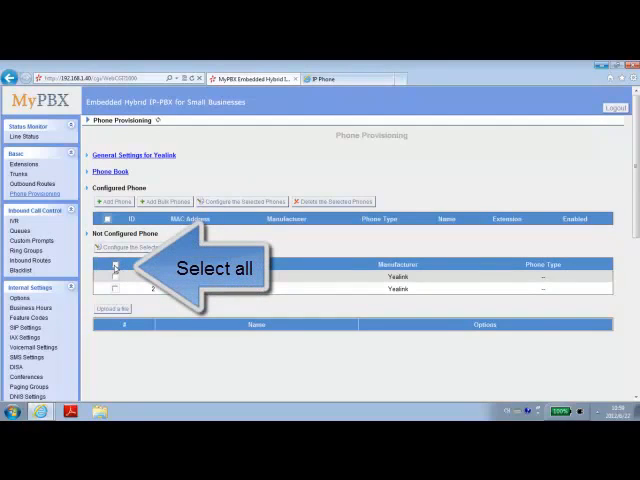
# Step: Configure both detected Yealink phones together with the shared default settings
pyautogui.click(114, 264)
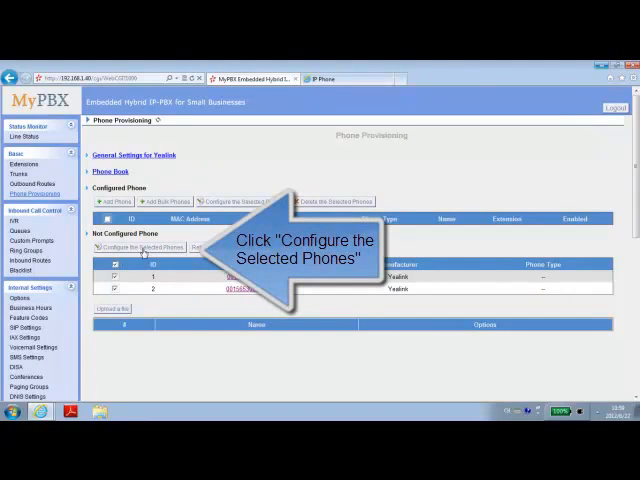
pyautogui.click(136, 246)
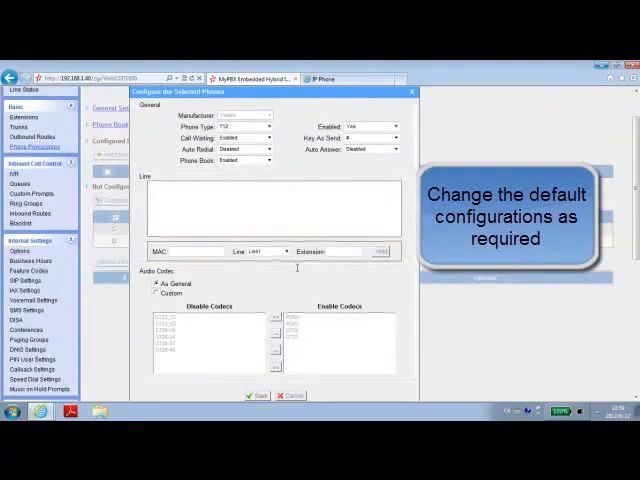
pyautogui.scroll(-3)
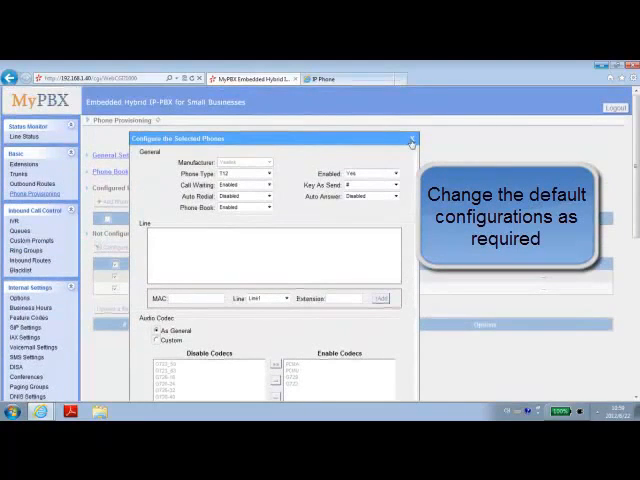
pyautogui.click(412, 136)
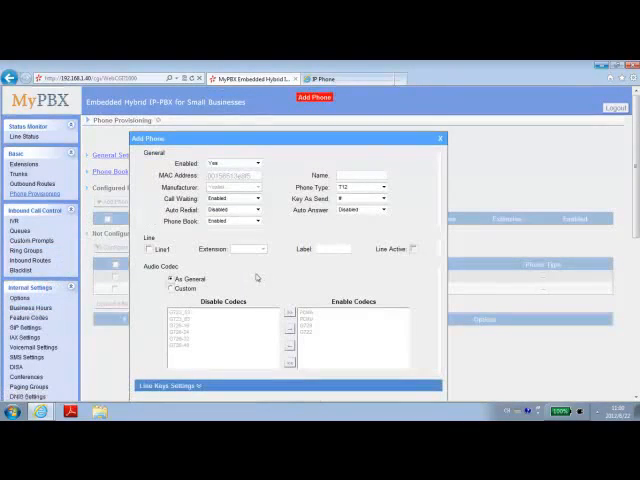
# Step: Assign extension 8007 to Line 1 of the first phone, save and confirm the reboot
pyautogui.click(376, 188)
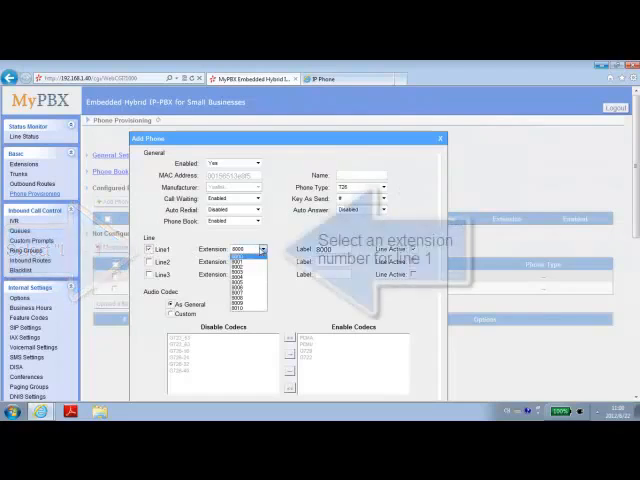
pyautogui.click(244, 248)
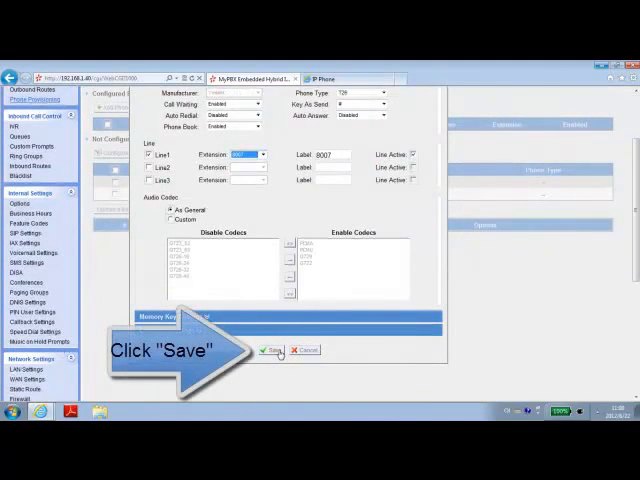
pyautogui.click(272, 350)
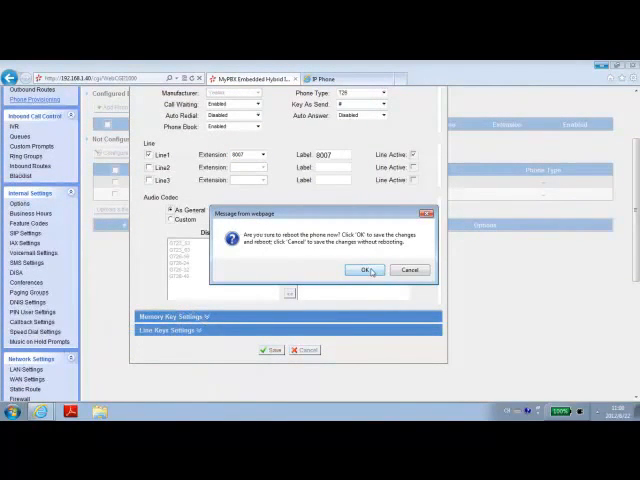
pyautogui.click(364, 270)
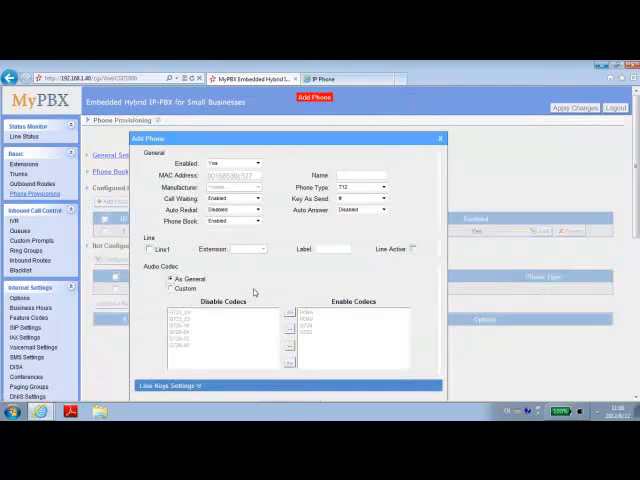
# Step: Assign an extension to Line 1 of the second phone, save, confirm reboot and apply changes
pyautogui.click(380, 188)
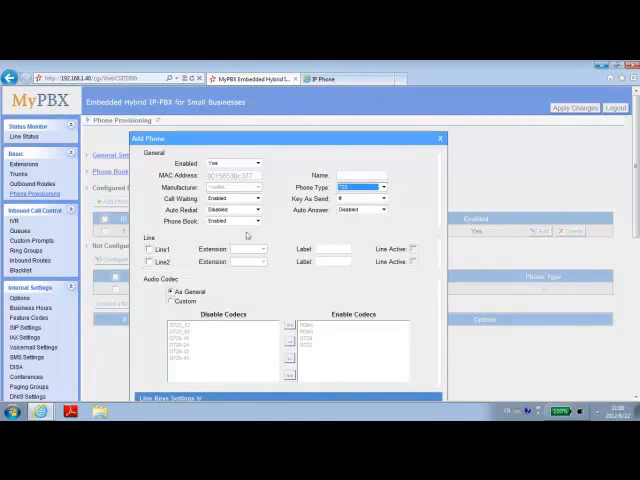
pyautogui.click(152, 250)
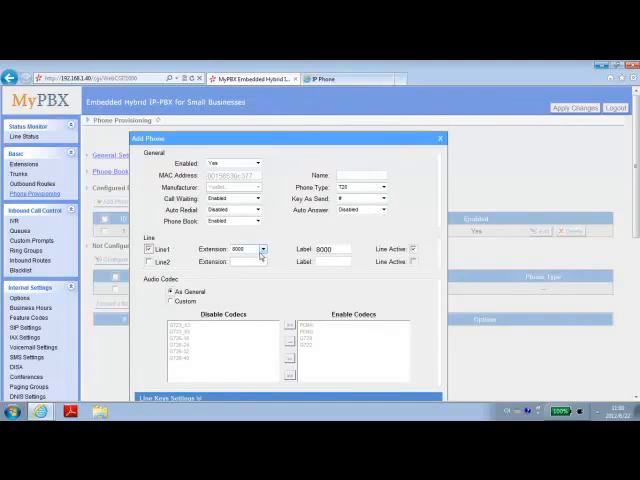
pyautogui.click(240, 248)
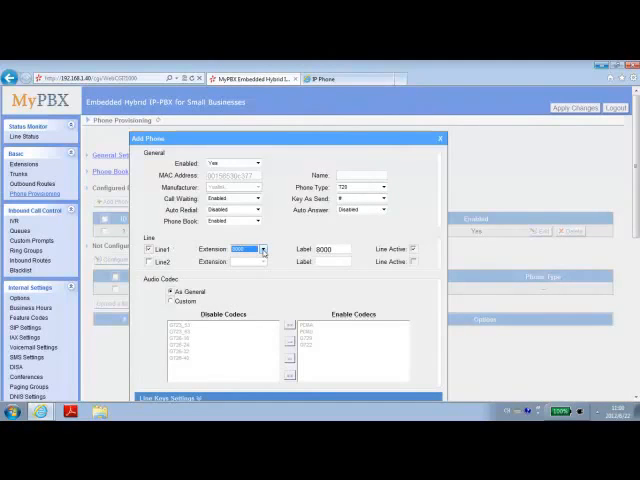
pyautogui.scroll(-3)
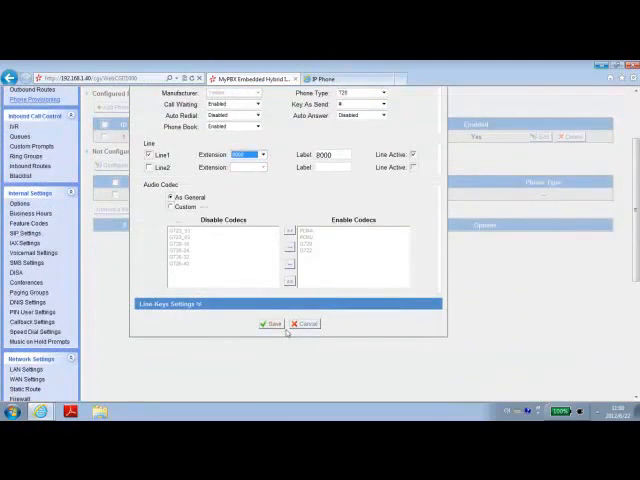
pyautogui.click(272, 324)
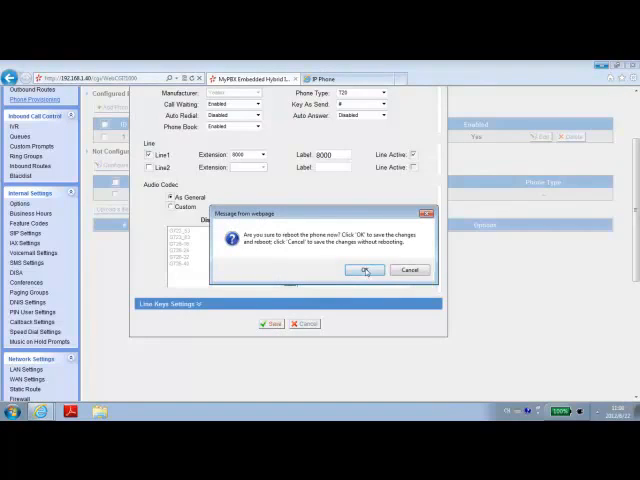
pyautogui.click(364, 270)
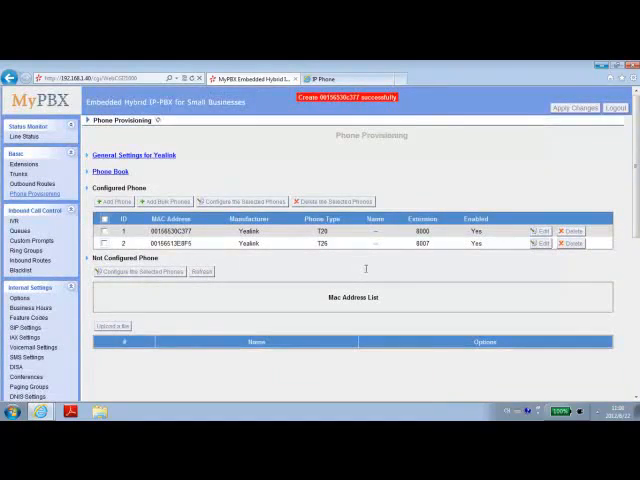
pyautogui.click(576, 108)
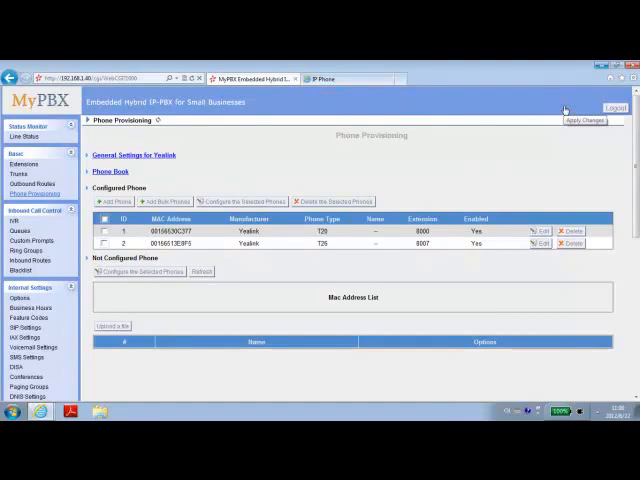
pyautogui.moveTo(270, 180)
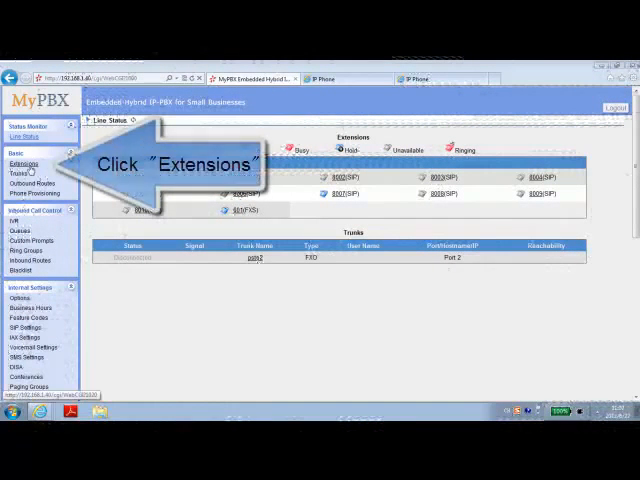
# Step: Review the FXS extension in the Extensions list and answer its delete confirmation
pyautogui.click(24, 164)
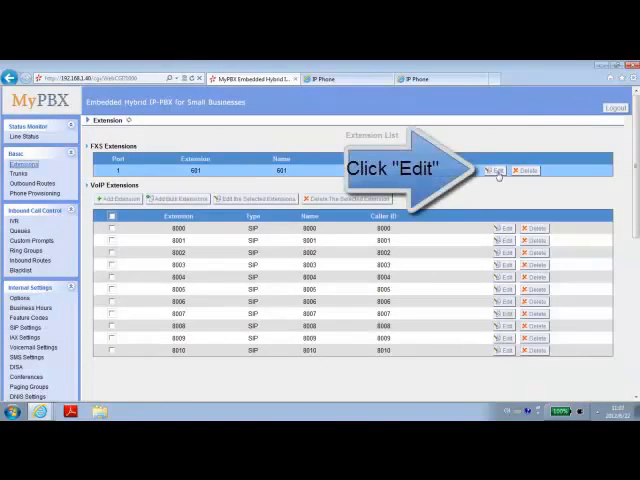
pyautogui.click(496, 170)
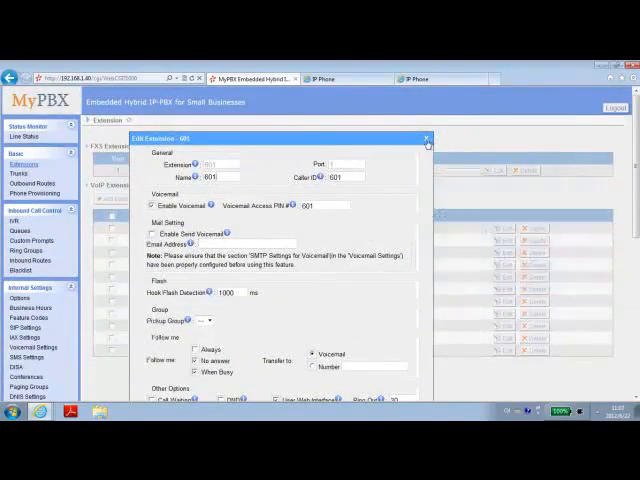
pyautogui.click(428, 136)
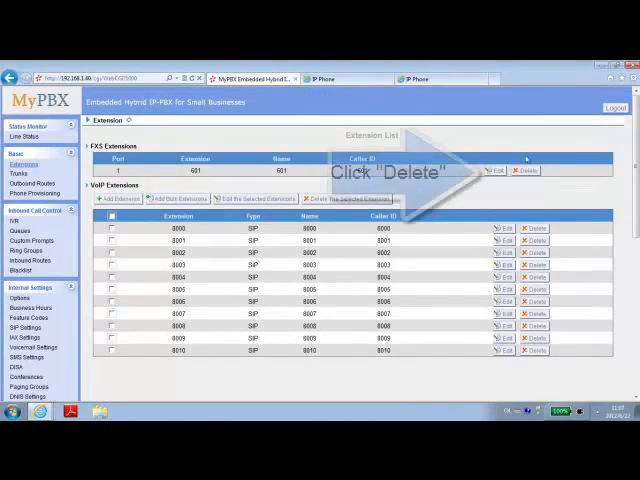
pyautogui.click(532, 170)
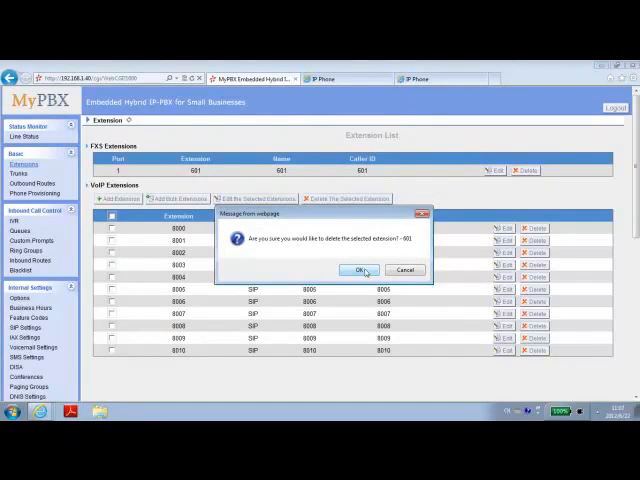
pyautogui.click(358, 270)
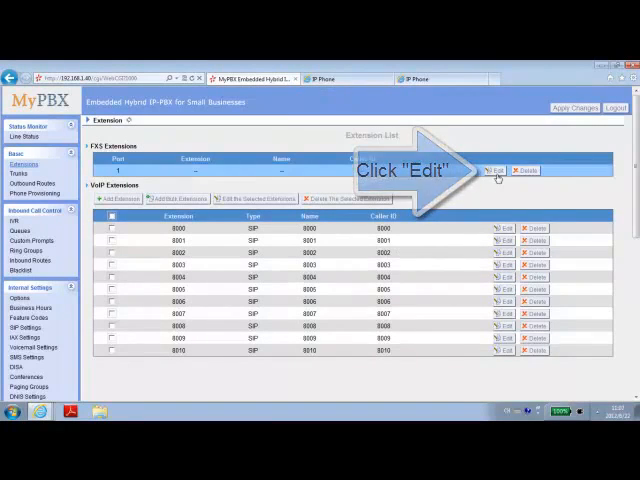
# Step: Set the FXS extension's number, name and caller ID to 8200 and save
pyautogui.click(496, 168)
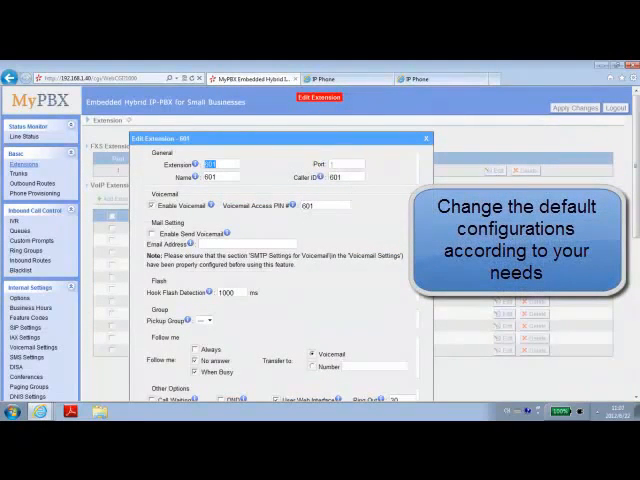
pyautogui.write('8200')
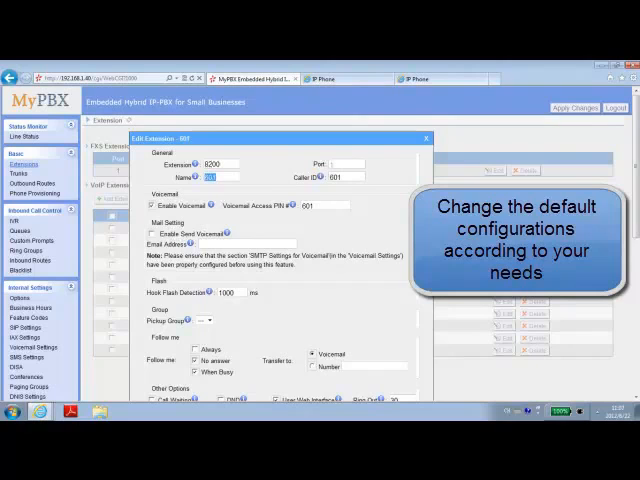
pyautogui.write('8200')
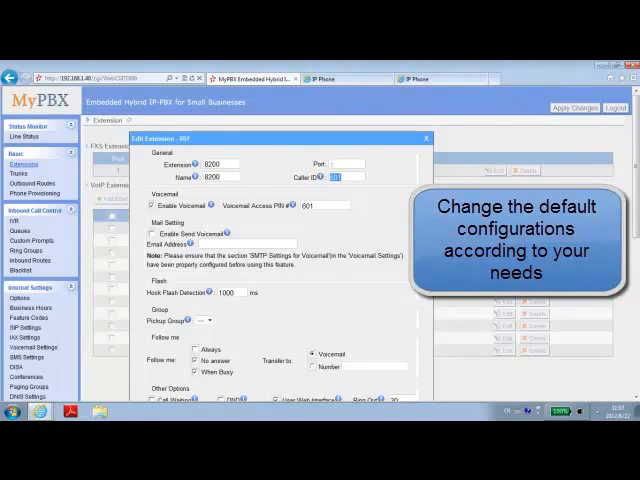
pyautogui.write('8200')
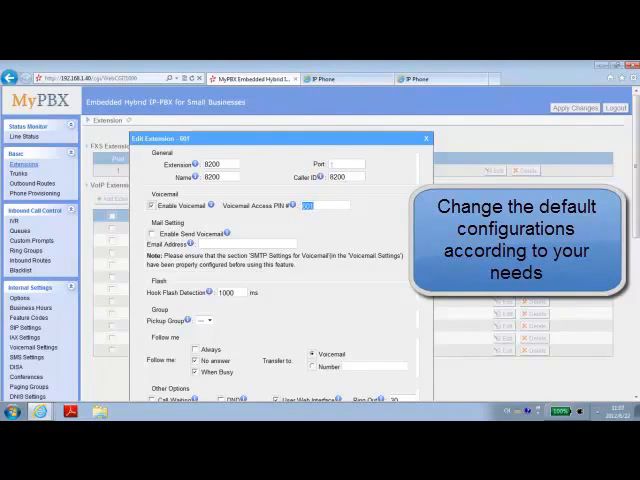
pyautogui.write('82')
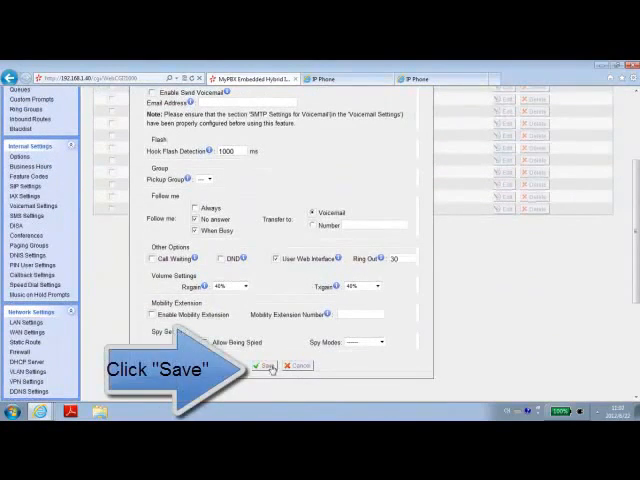
pyautogui.click(268, 364)
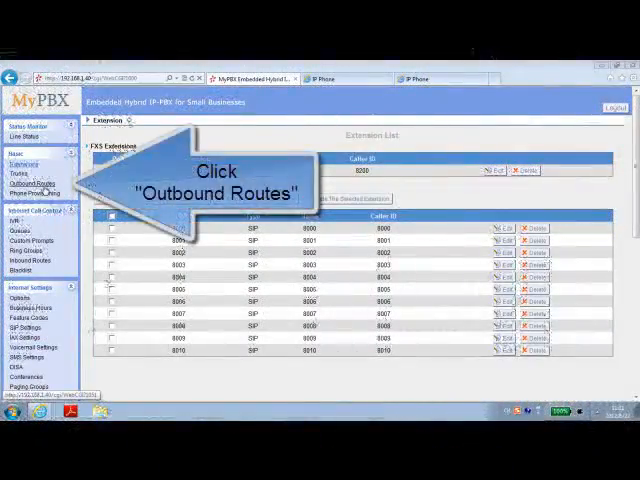
# Step: Edit the outbound PSTN route and move extension 8000 and the others into Selected members
pyautogui.click(32, 184)
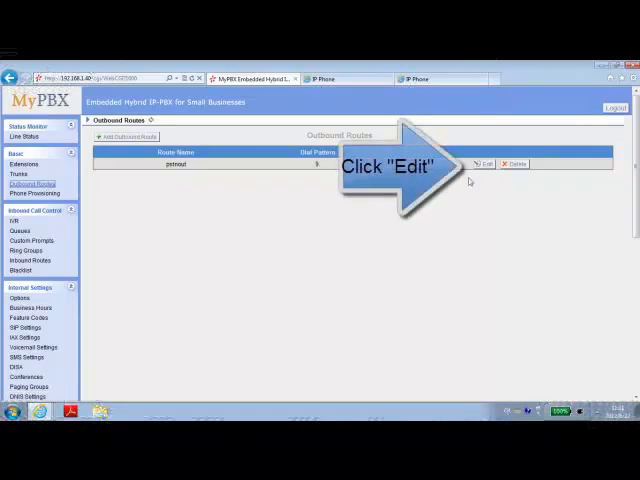
pyautogui.click(480, 164)
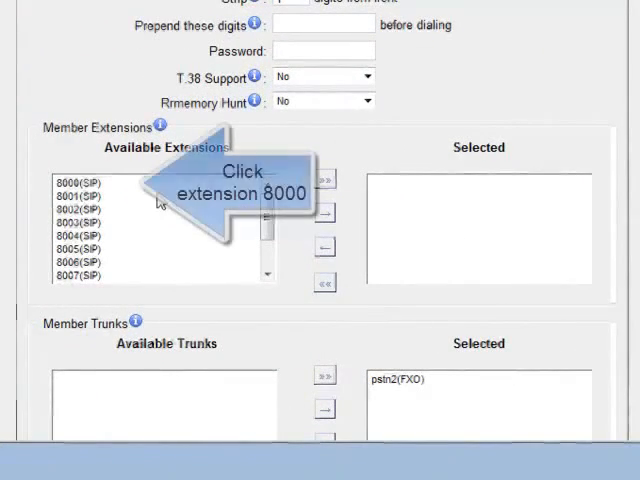
pyautogui.click(80, 180)
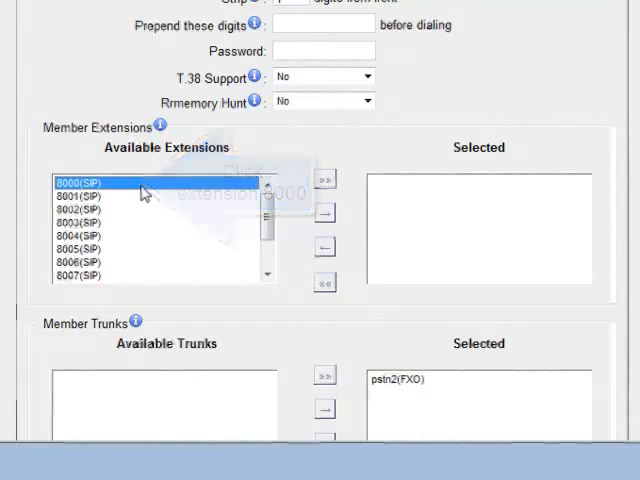
pyautogui.click(324, 214)
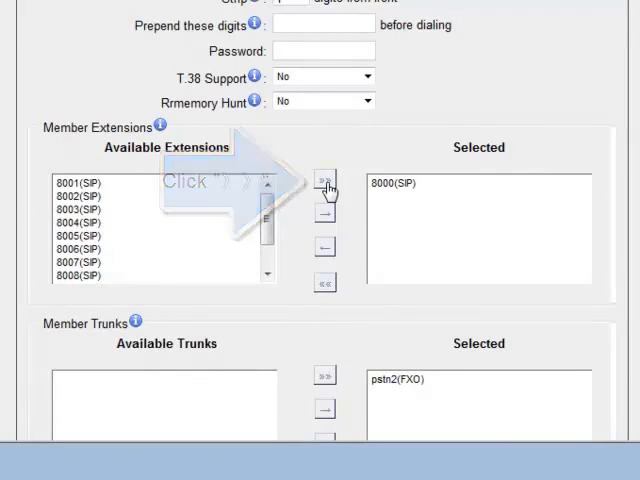
pyautogui.click(324, 176)
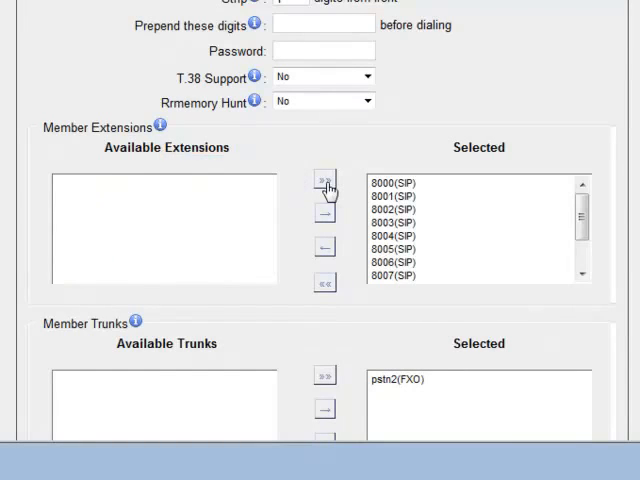
pyautogui.scroll(-3)
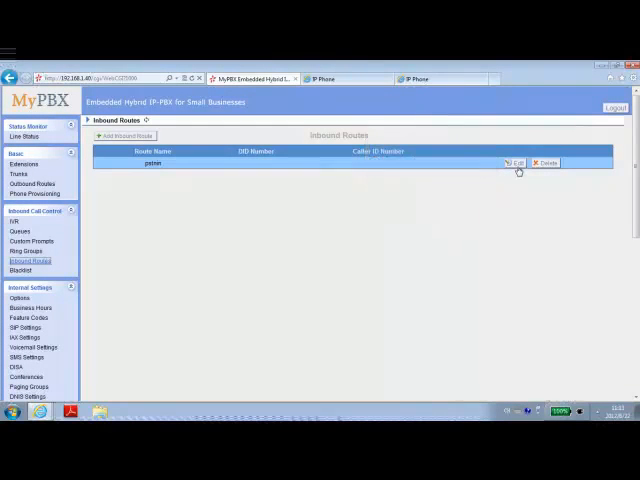
# Step: Set the inbound route's Office Hours Destination to IVR
pyautogui.click(516, 164)
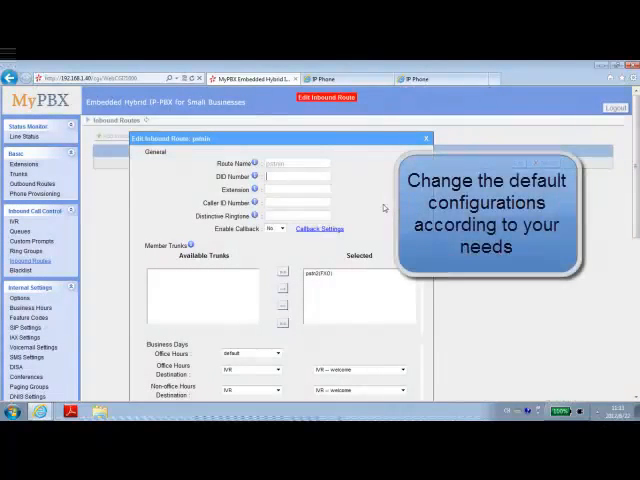
pyautogui.scroll(-3)
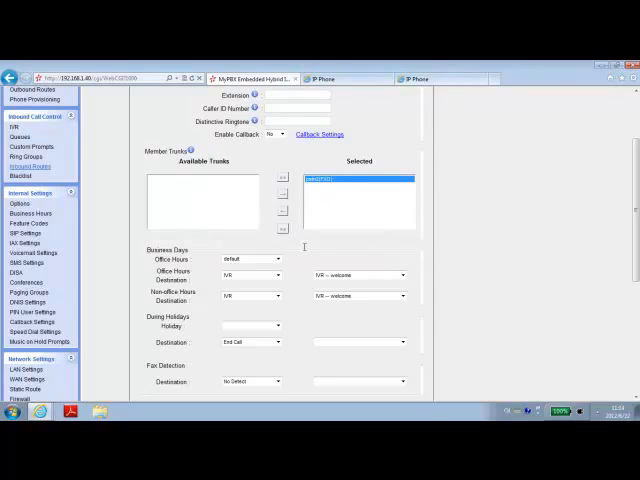
pyautogui.scroll(-3)
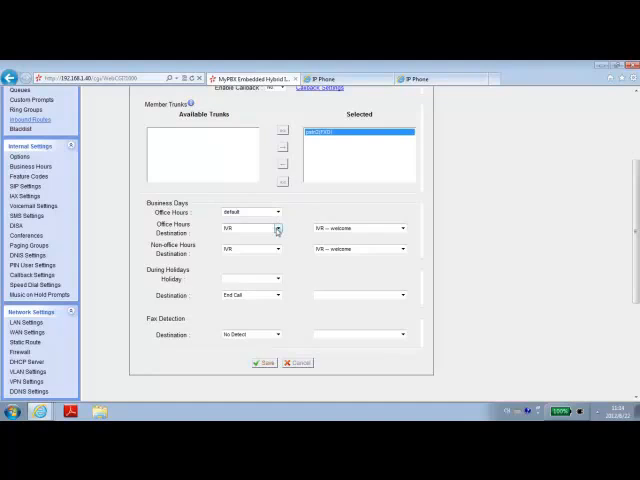
pyautogui.click(278, 228)
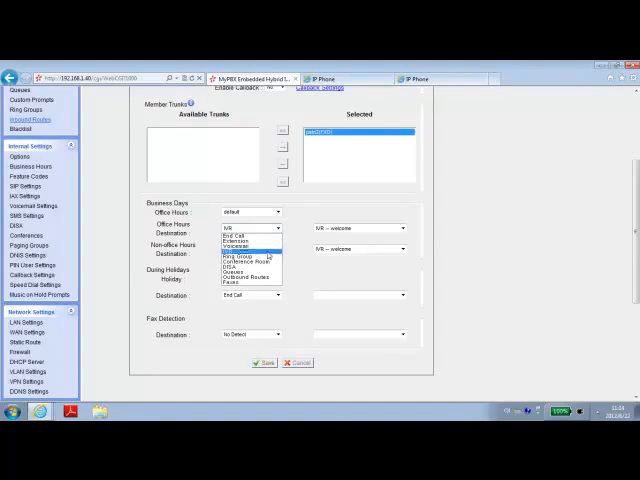
pyautogui.click(240, 246)
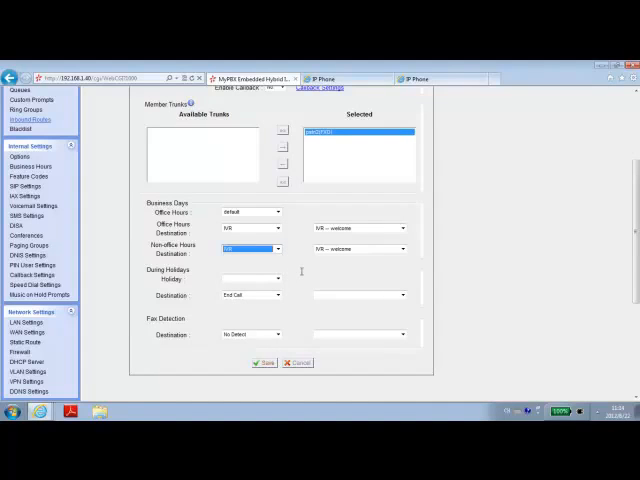
pyautogui.moveTo(264, 362)
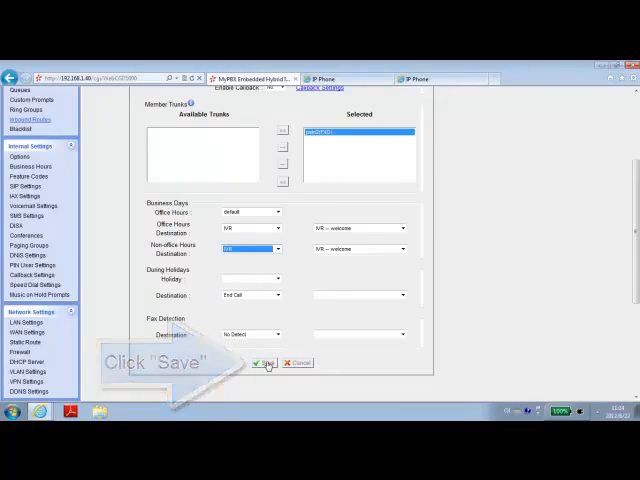
# Step: Save the inbound route and apply the changes to the PBX
pyautogui.click(264, 364)
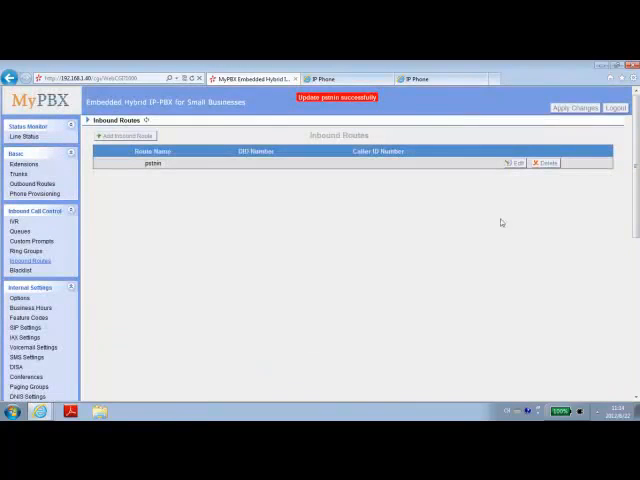
pyautogui.click(576, 108)
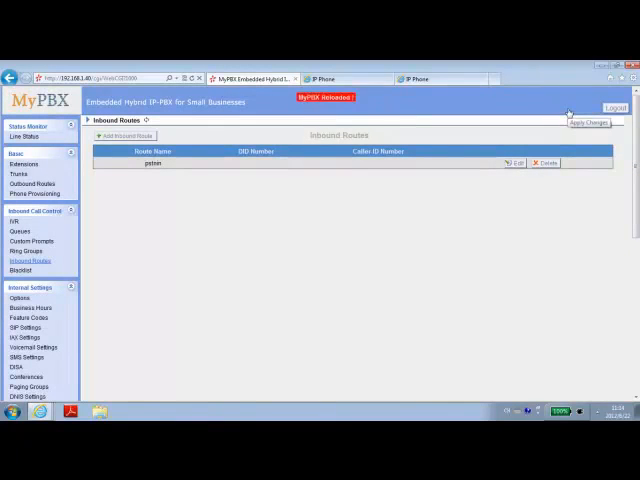